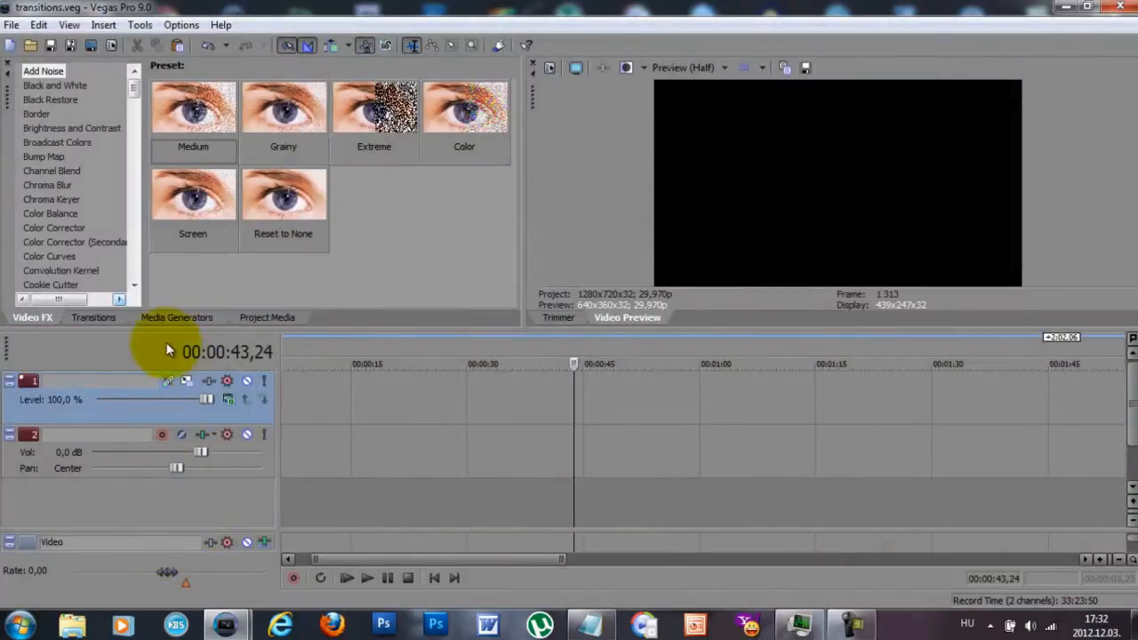
mouse_move(111, 323)
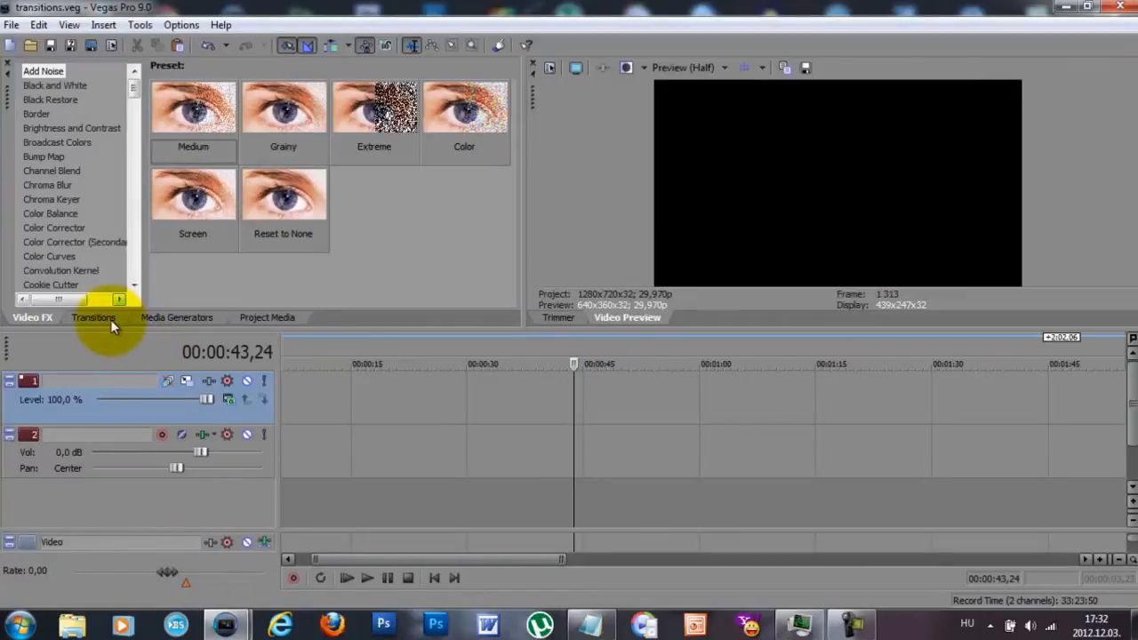
Show the Transitions library via its tab and View > Transitions, then scroll through transition types.
click(94, 317)
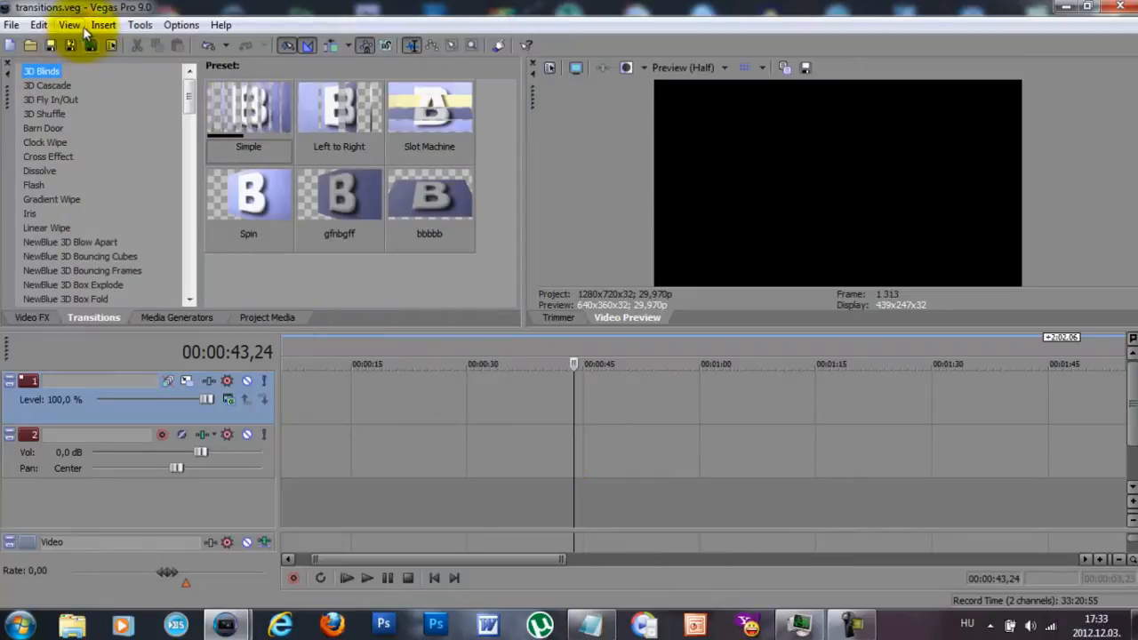
click(68, 24)
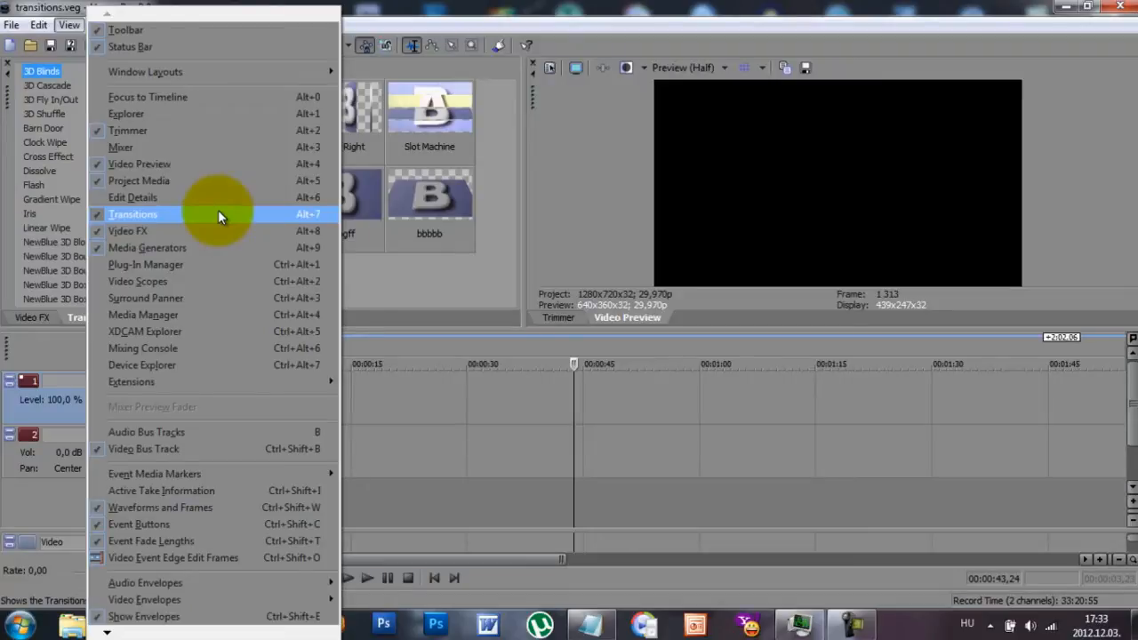
click(133, 215)
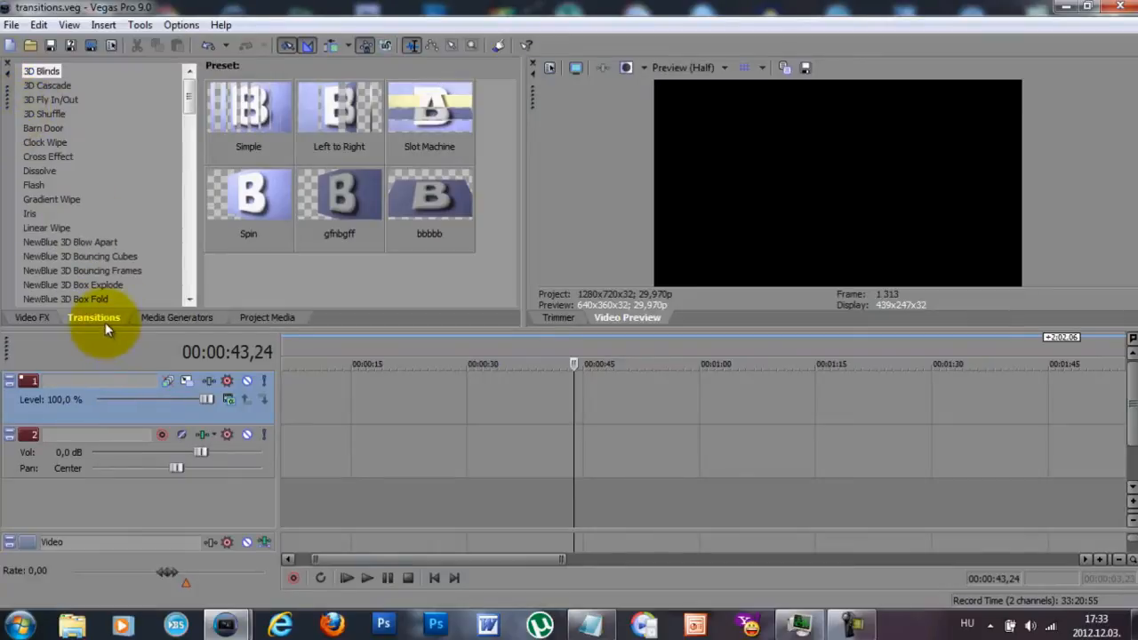
click(33, 317)
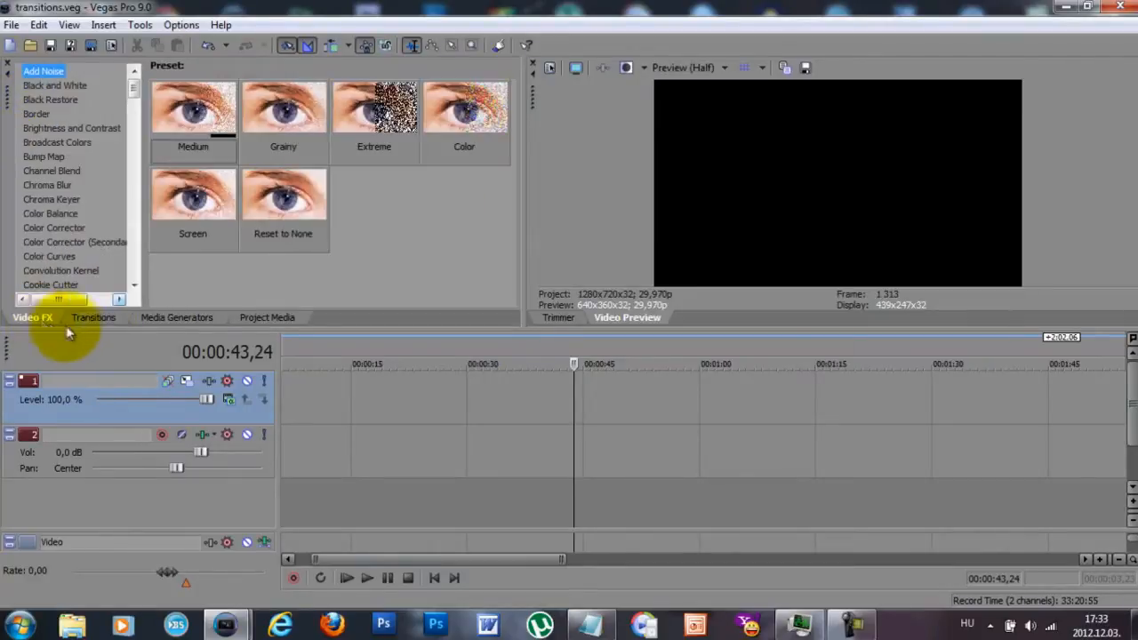
click(93, 318)
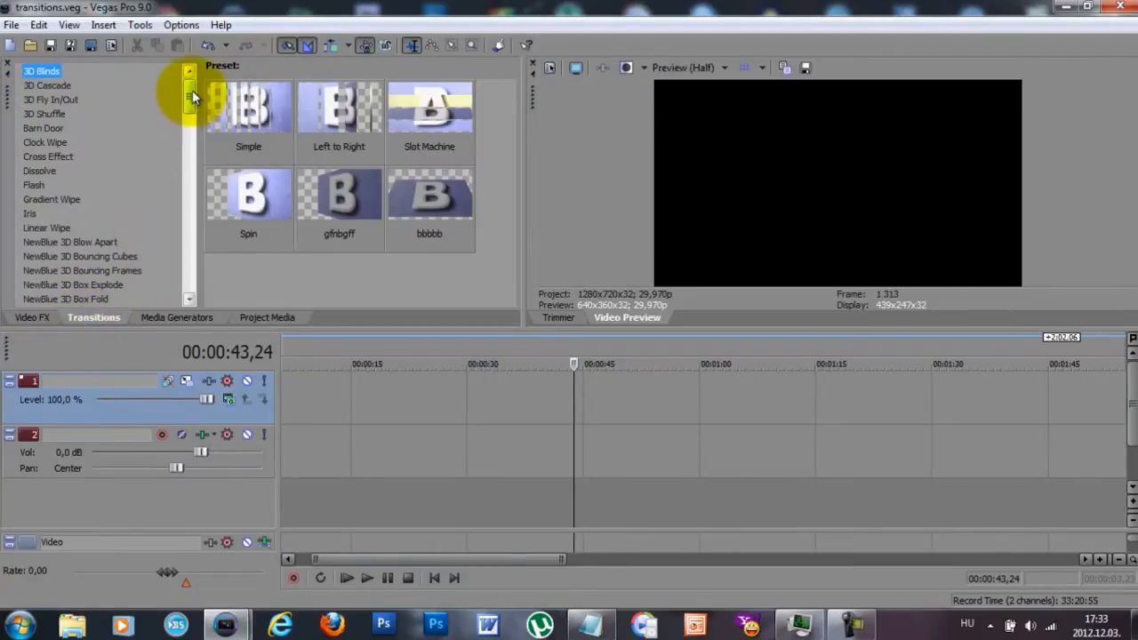
mouse_move(67, 105)
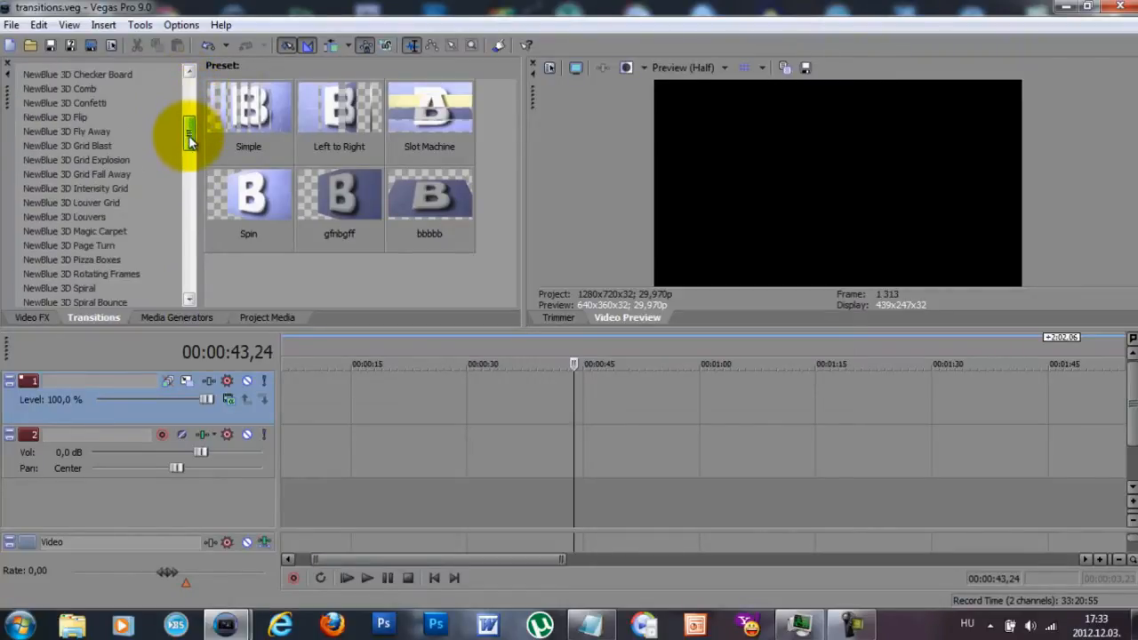
scroll(down, 3)
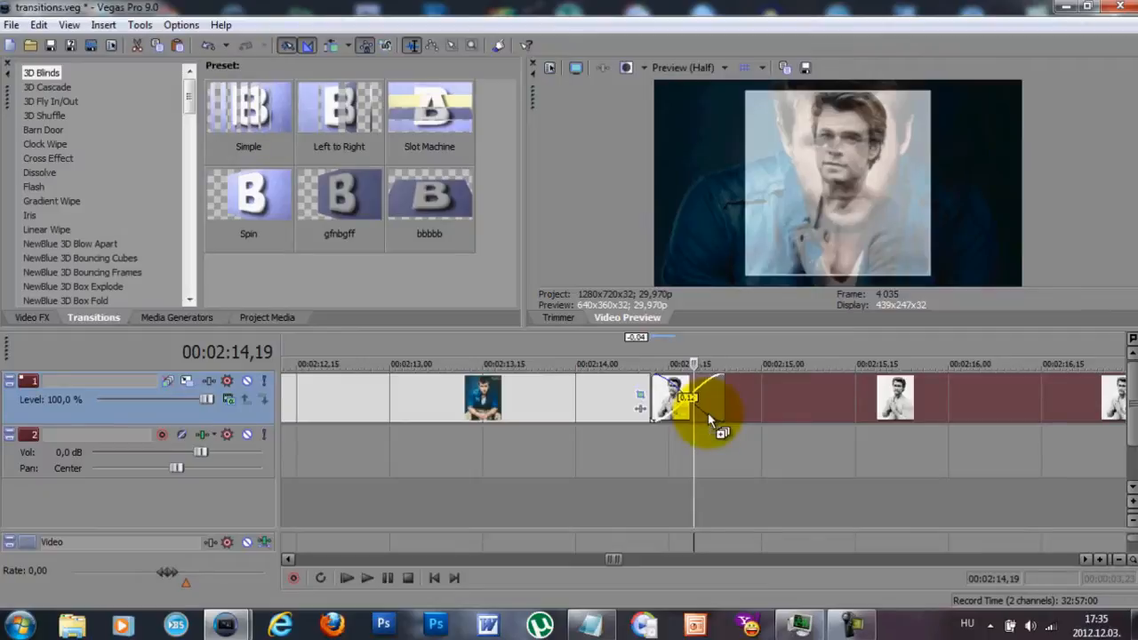
Drop 3D Blinds onto the photo-clip overlap near 00:02:14 and close Video Event FX.
click(41, 72)
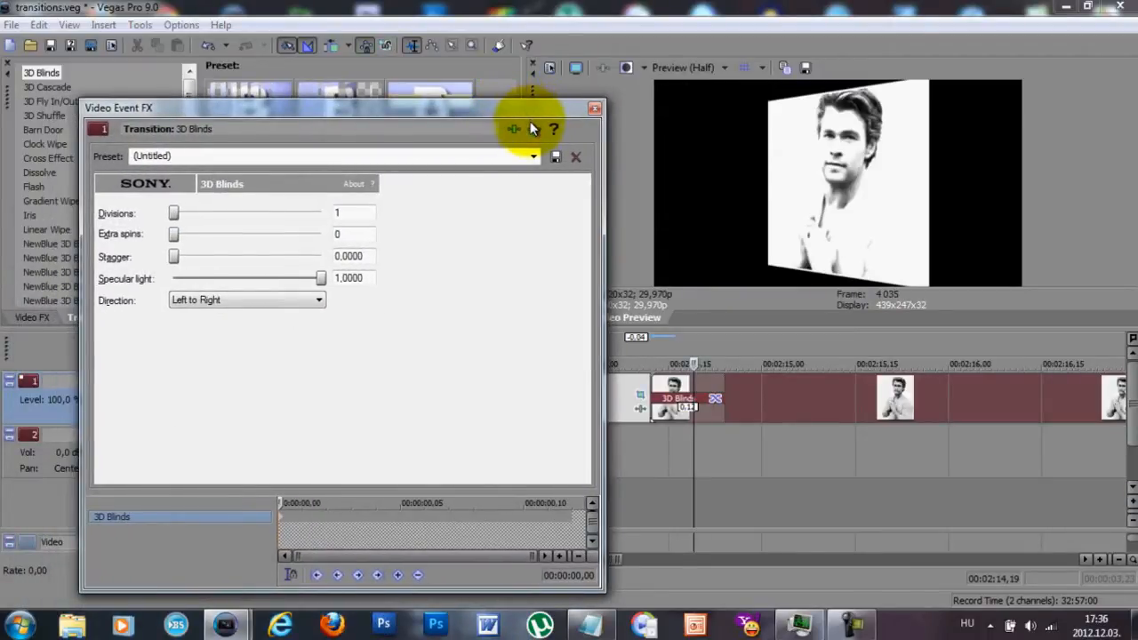
click(594, 108)
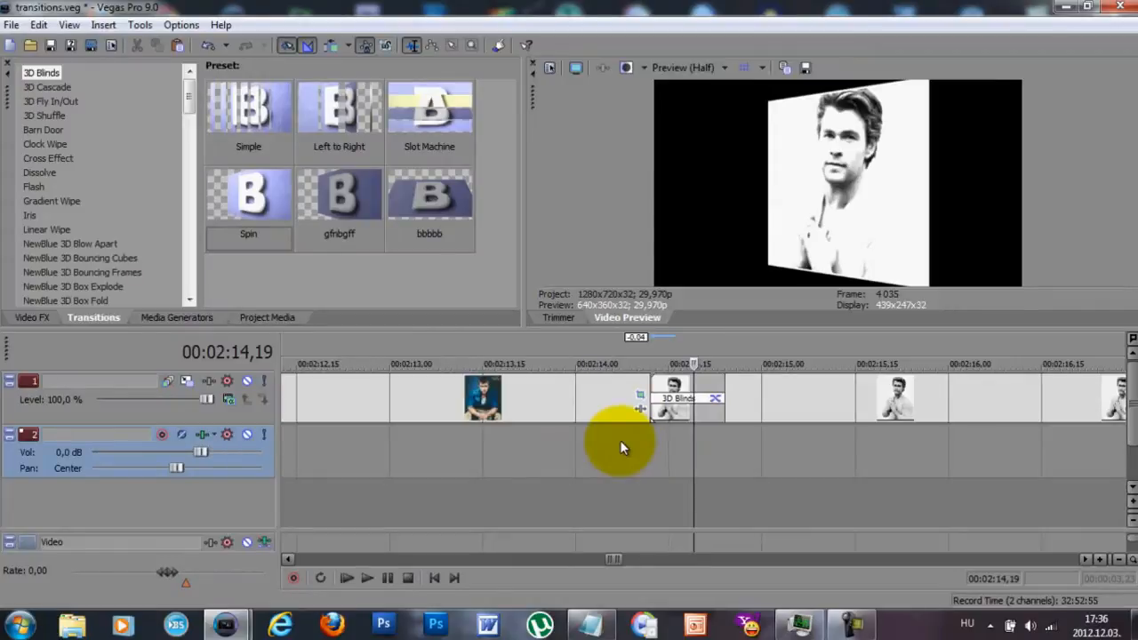
mouse_move(631, 447)
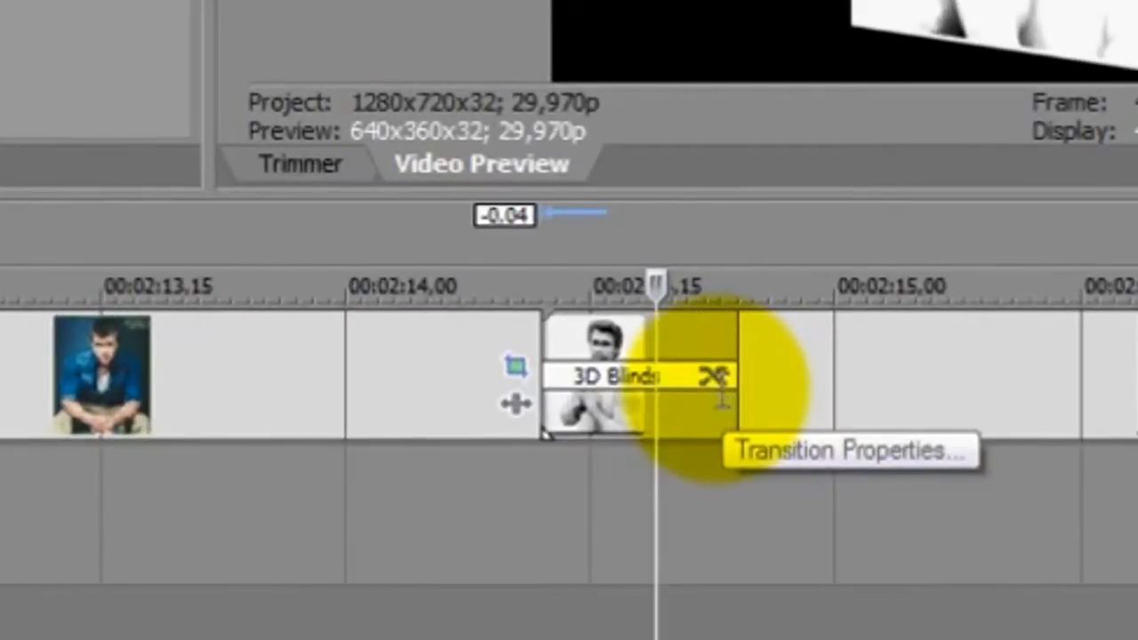
Drag the 3D Blinds Specular light slider to 0 and close the settings.
click(849, 449)
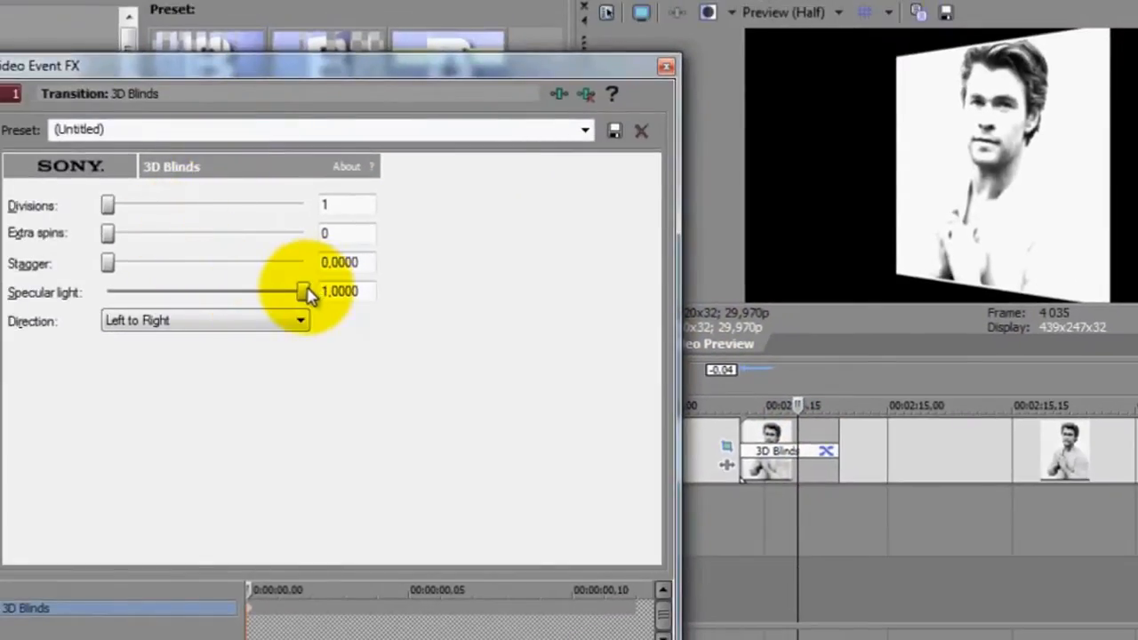
mouse_move(67, 307)
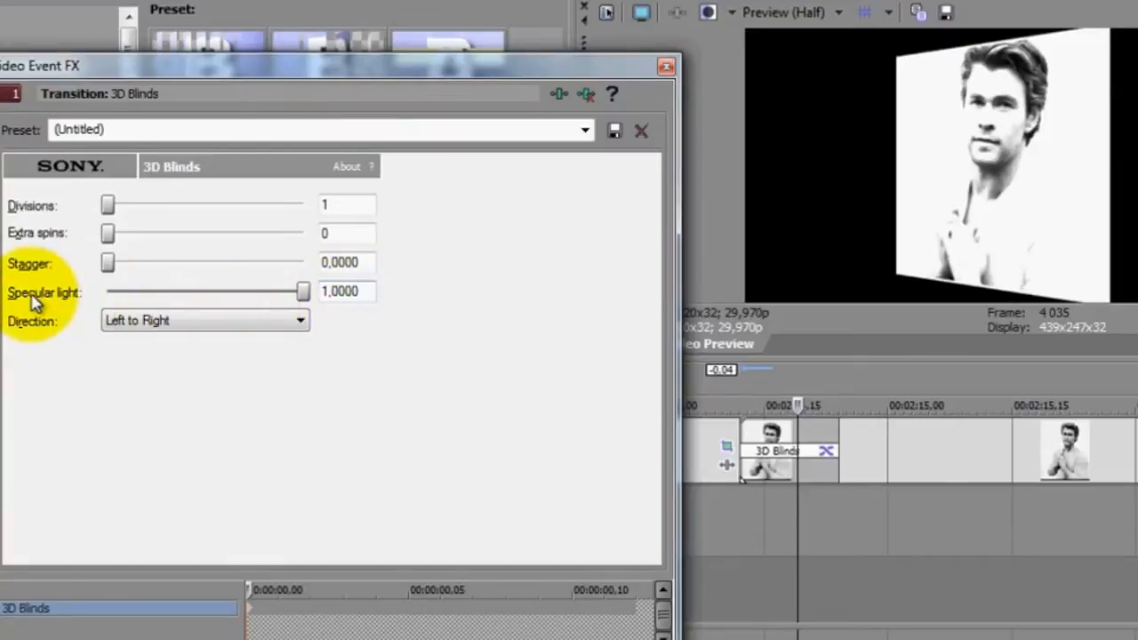
drag(302, 292, 262, 291)
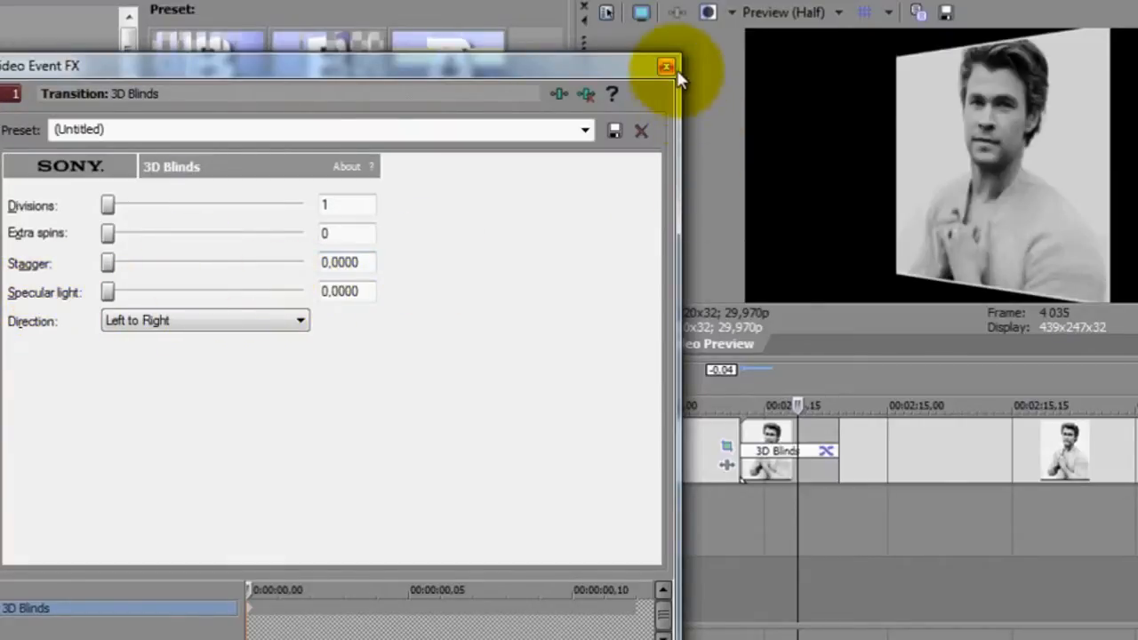
click(665, 66)
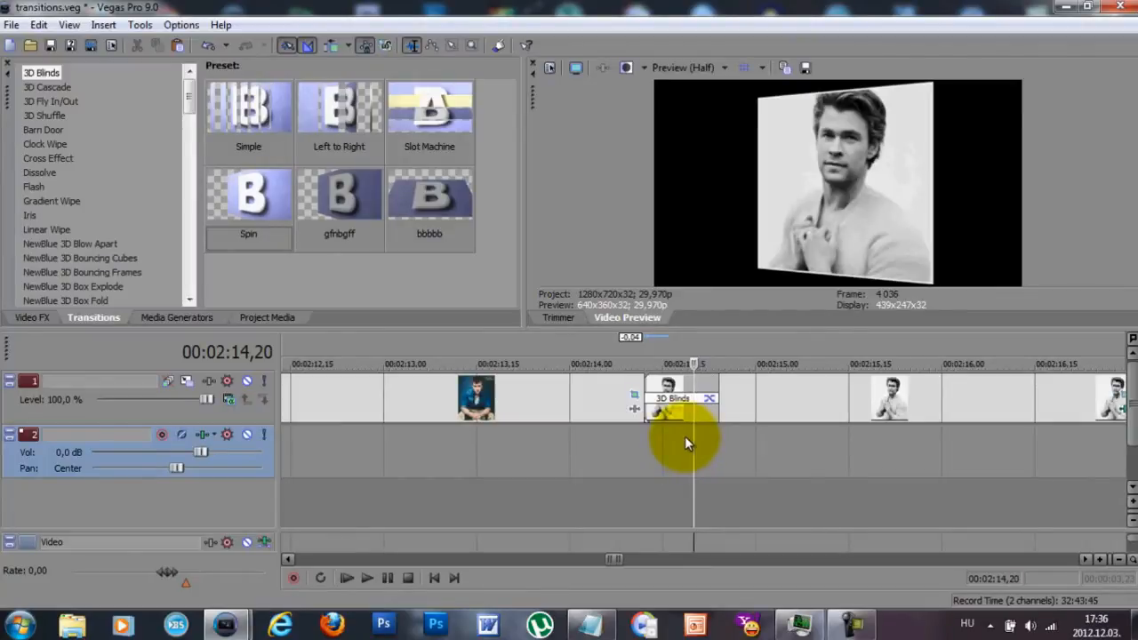
mouse_move(685, 448)
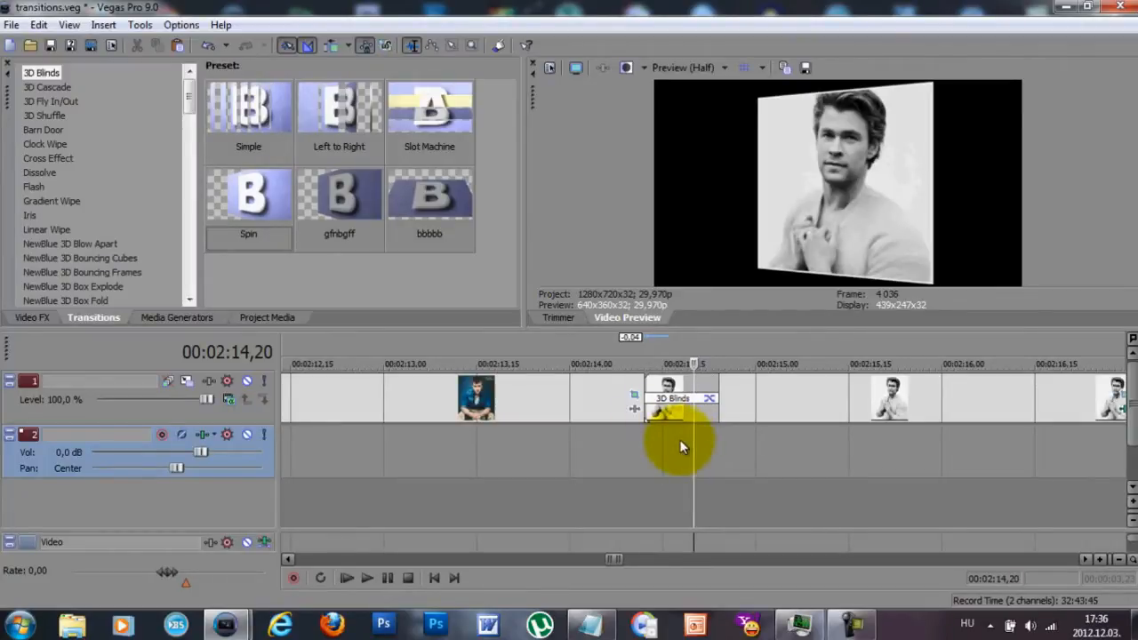
drag(693, 448, 625, 457)
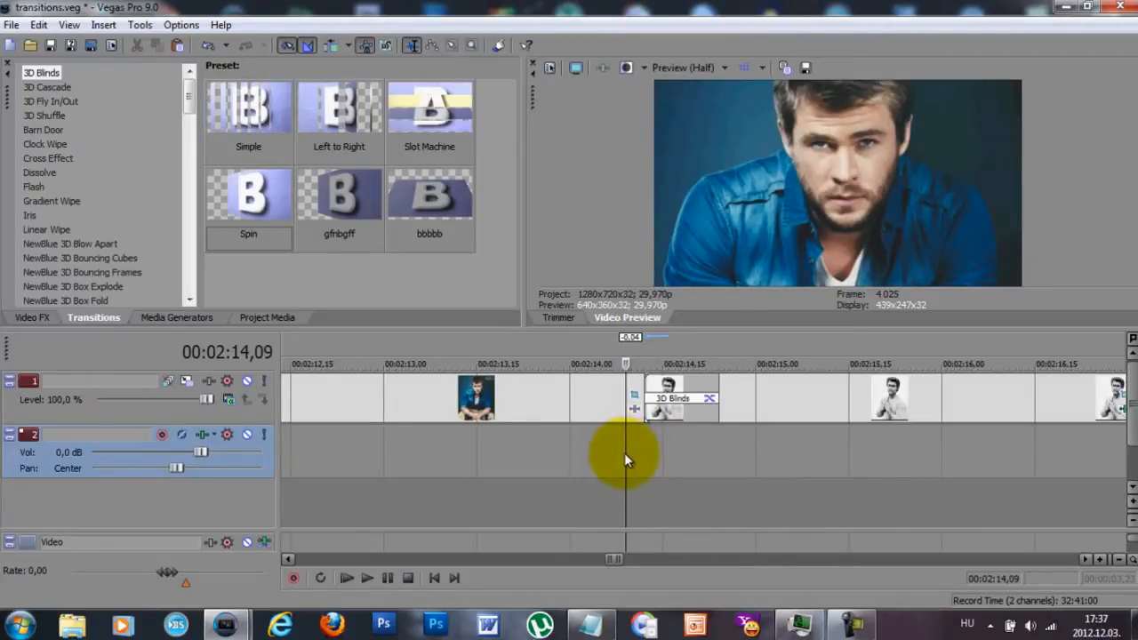
mouse_move(284, 280)
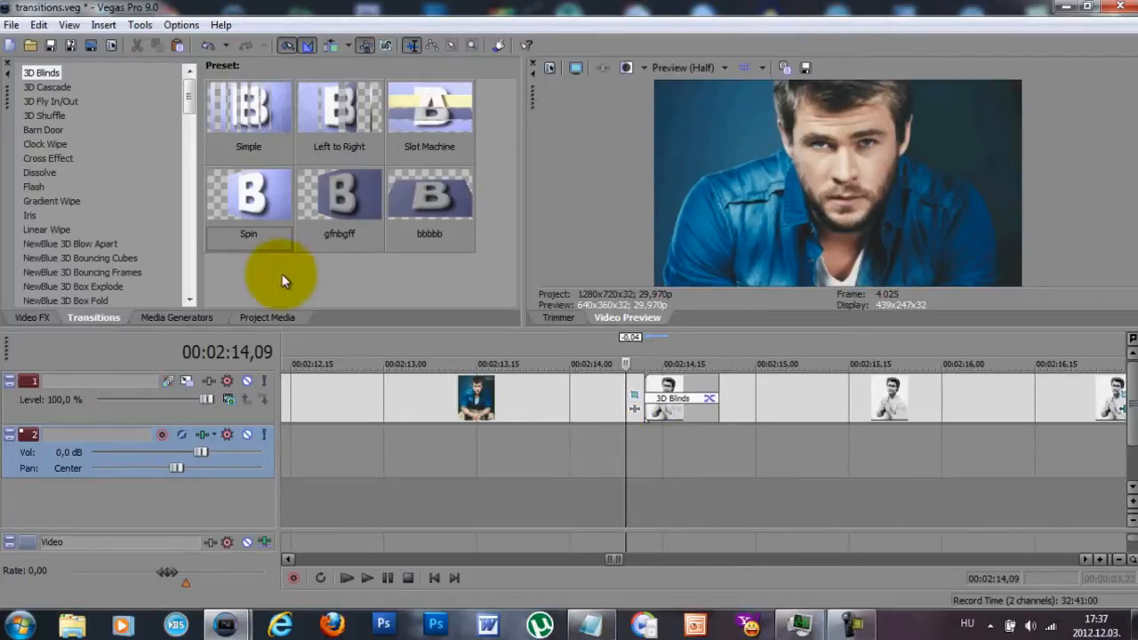
mouse_move(347, 276)
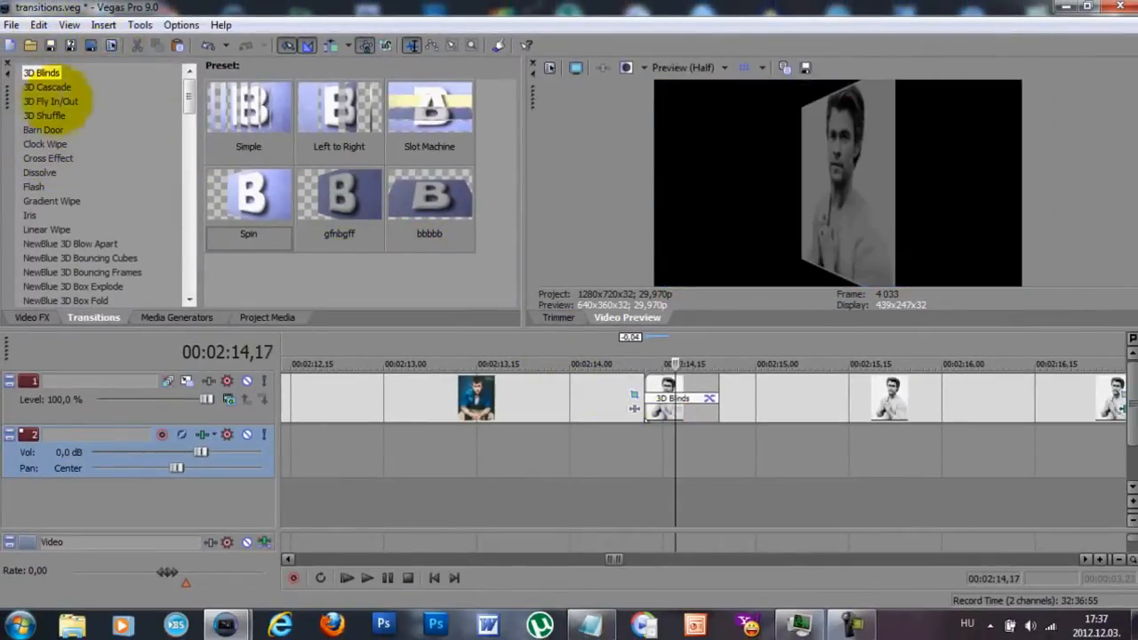
Swap in 3D Cascade, setting Divisions to 6 and Specular light to 0.
click(47, 88)
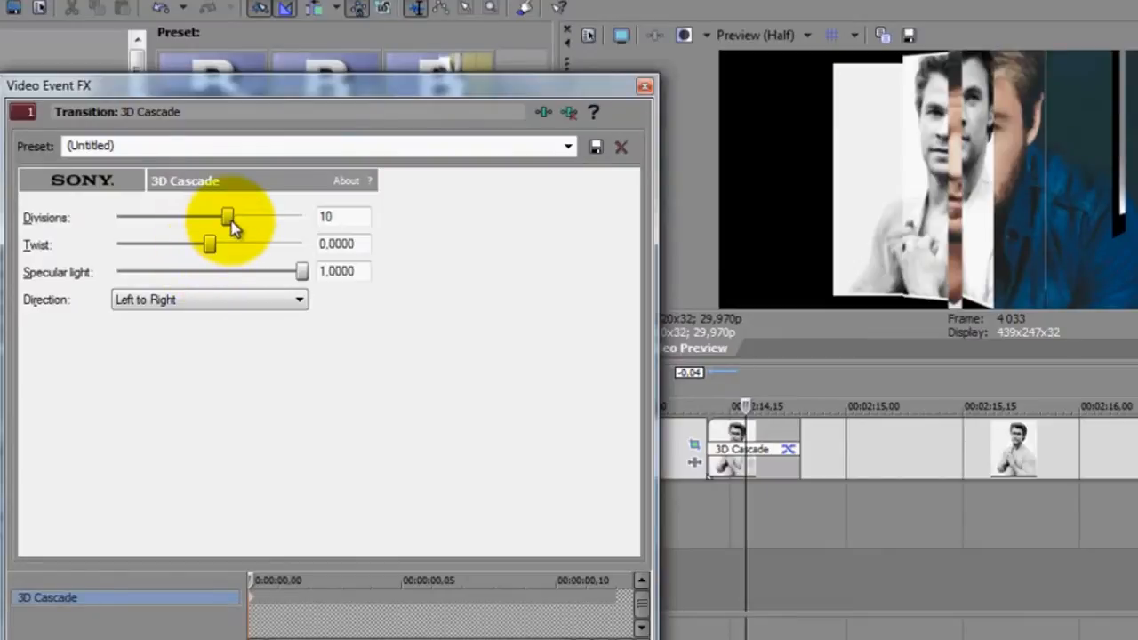
drag(229, 216, 214, 216)
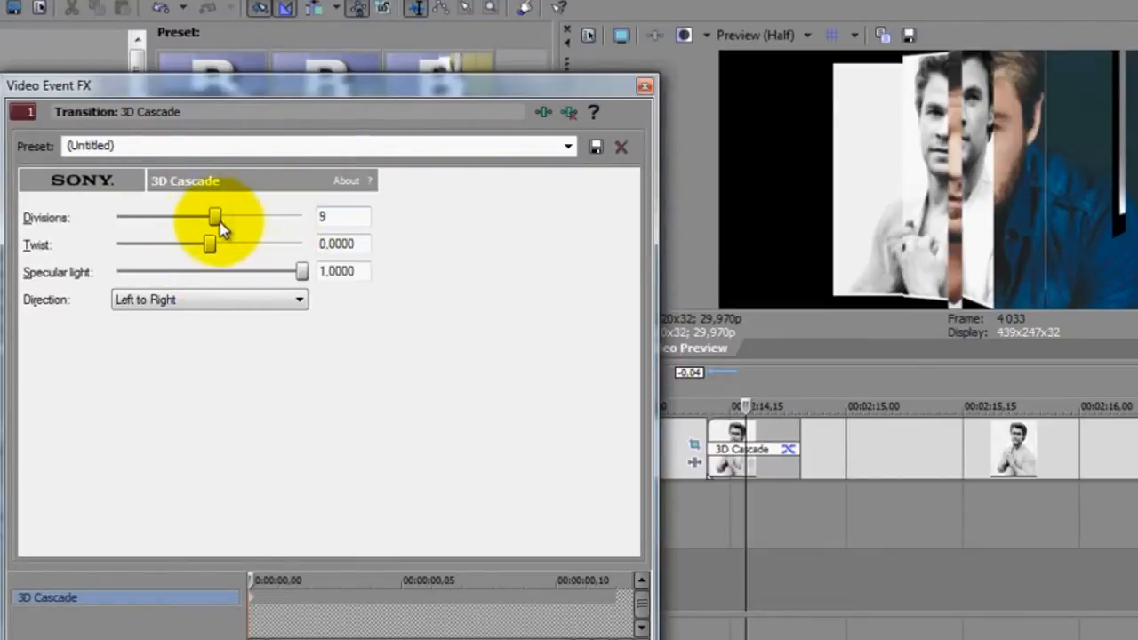
drag(213, 217, 153, 217)
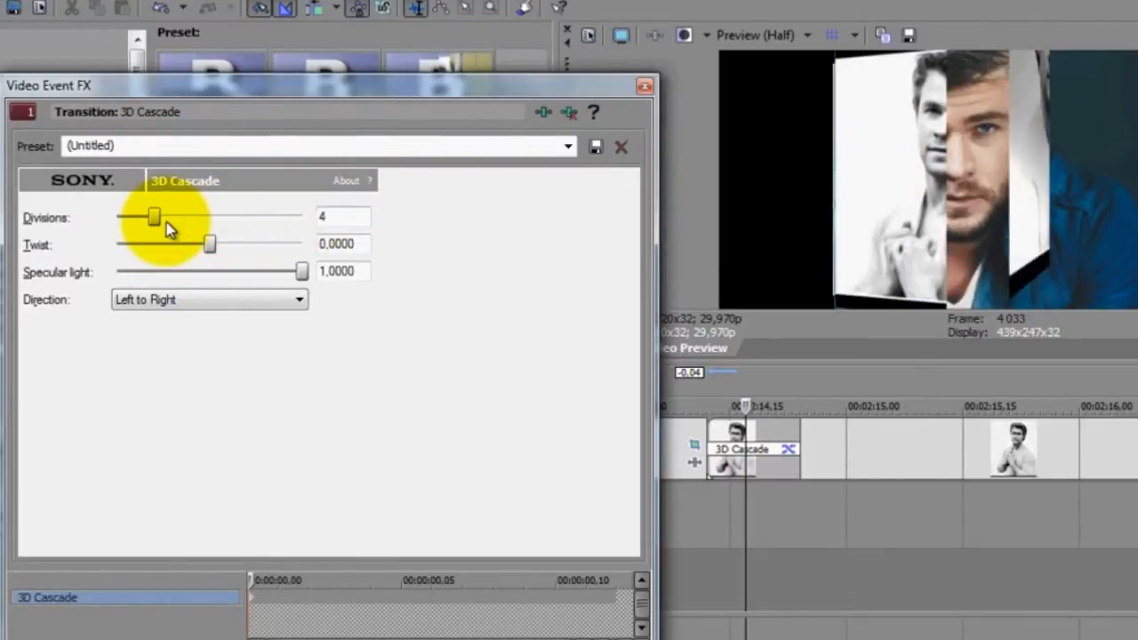
drag(155, 217, 178, 217)
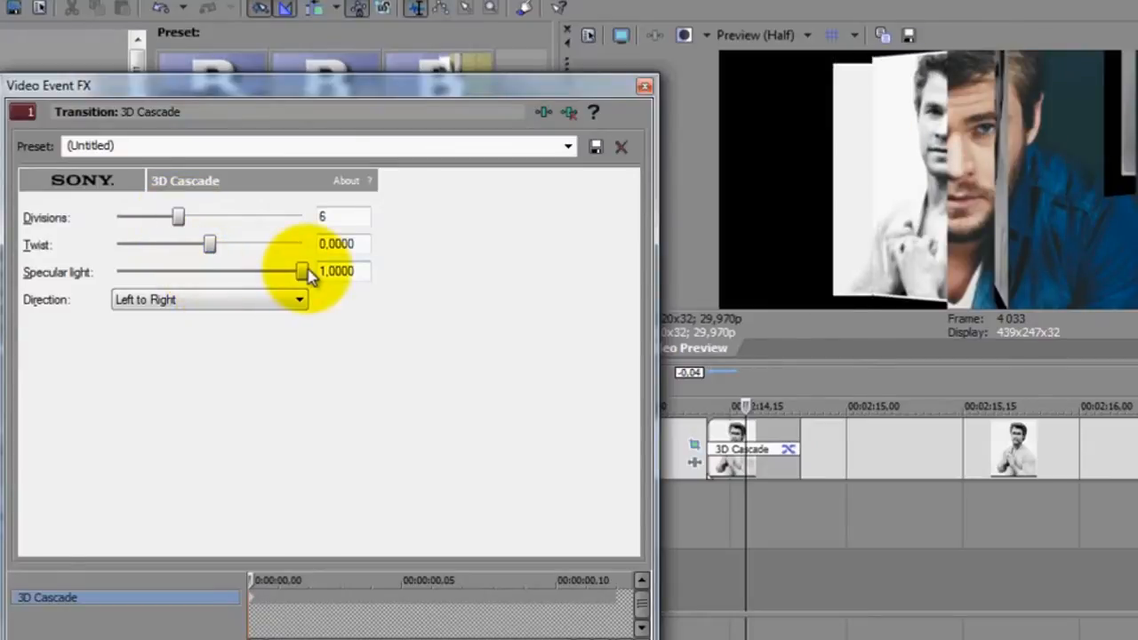
drag(305, 272, 118, 271)
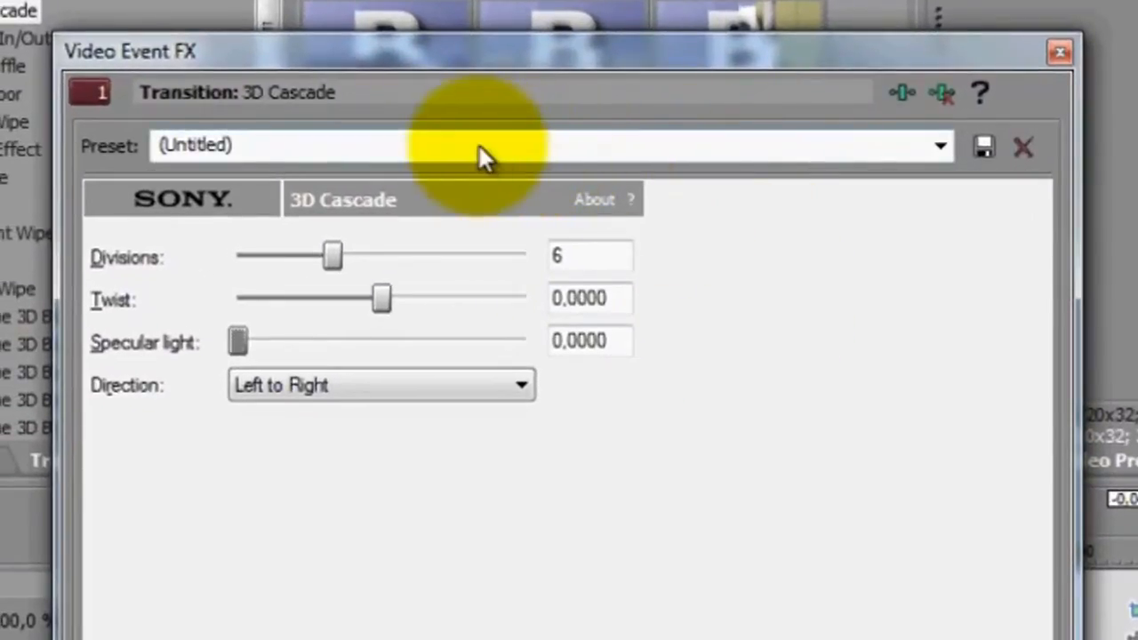
Save the 6-division, no-specular 3D Cascade settings as preset 'egtreg'.
text(egtregre)
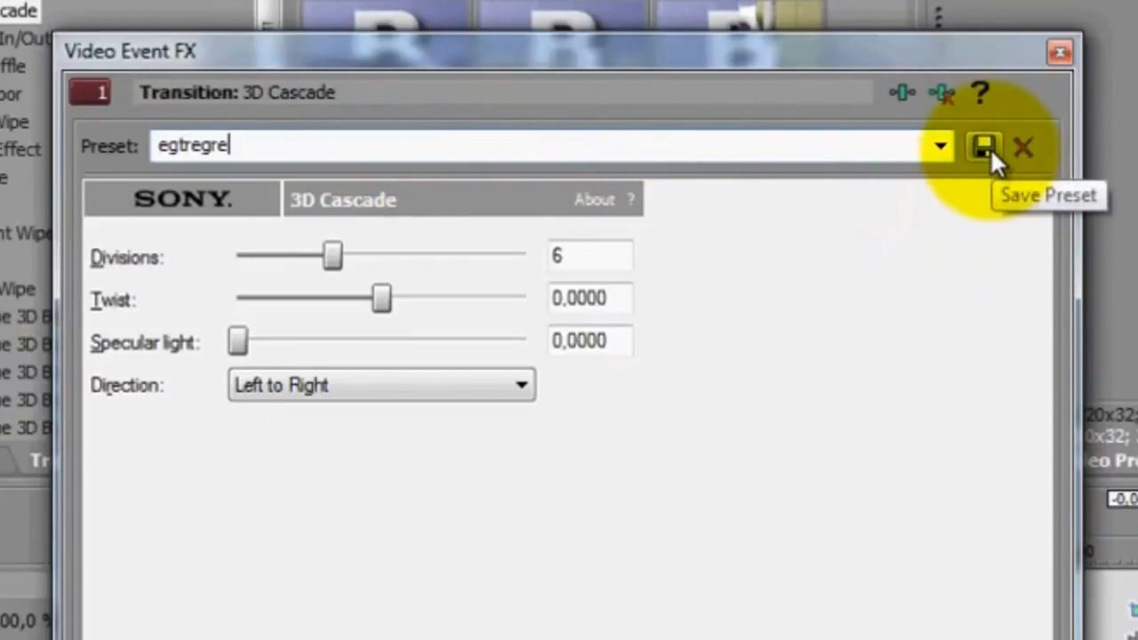
click(984, 147)
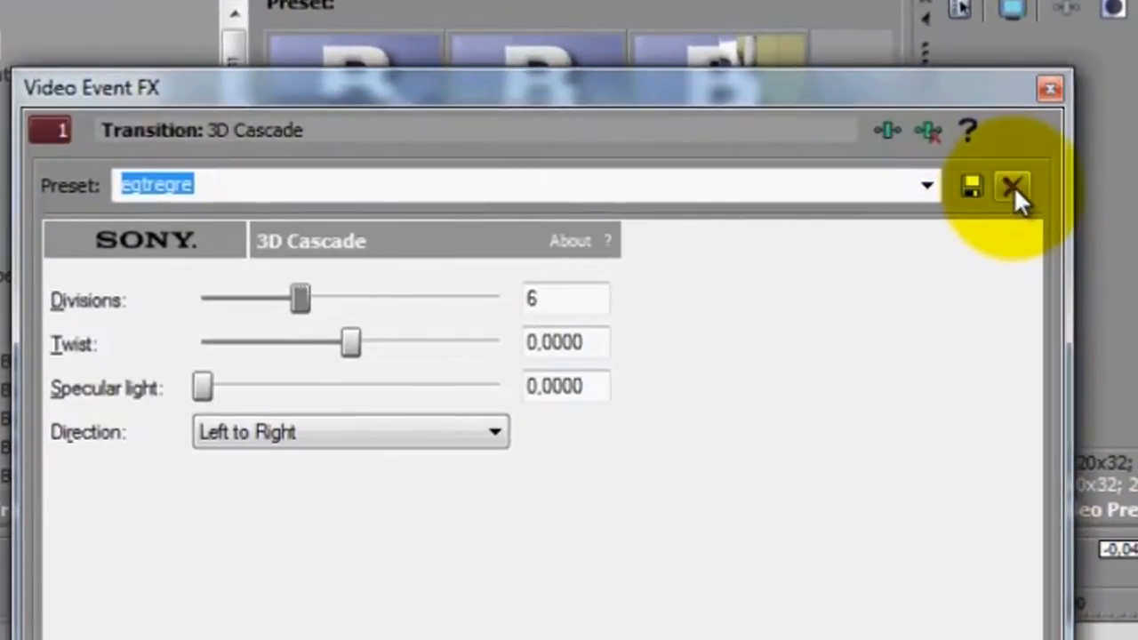
mouse_move(1013, 187)
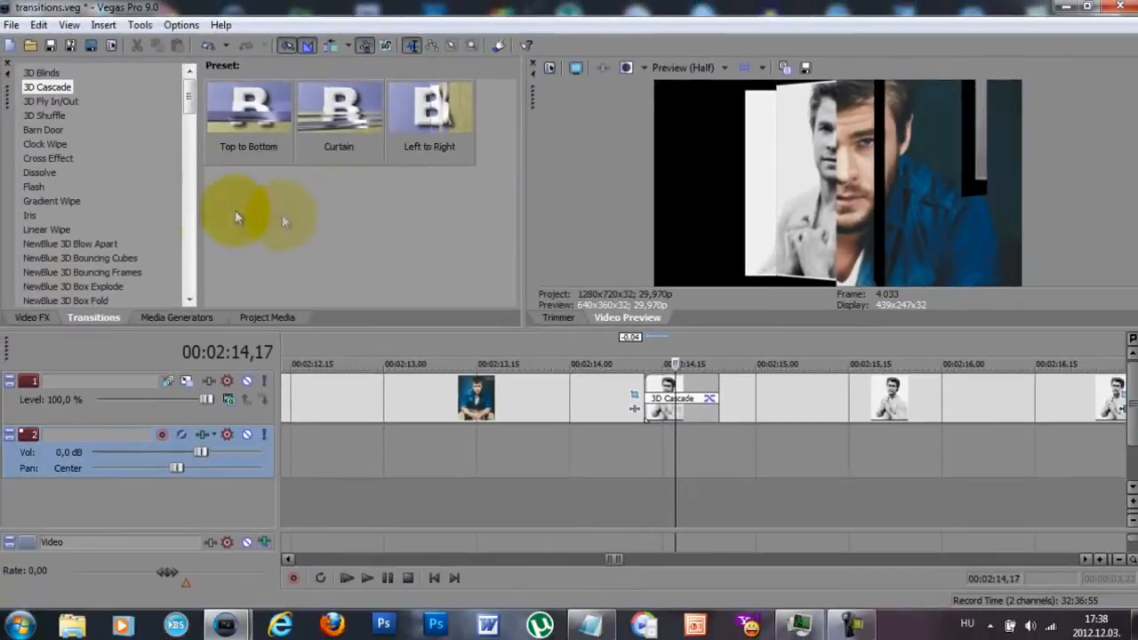
mouse_move(449, 229)
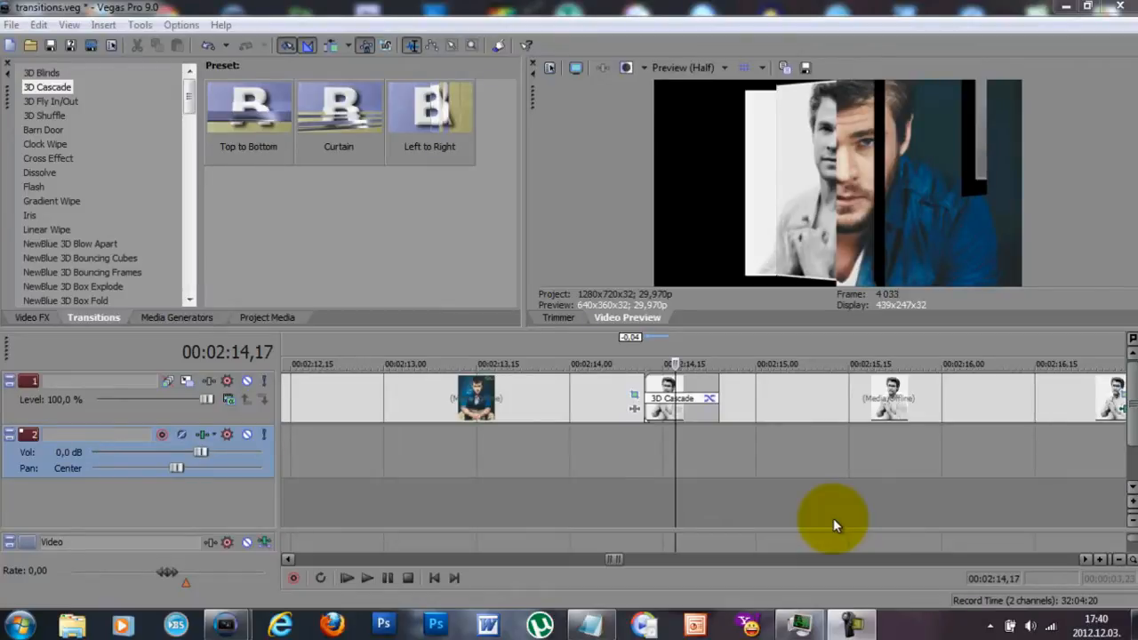
Find Cross Effect in the transitions list and browse its preset thumbnails, including custom blur presets.
click(476, 435)
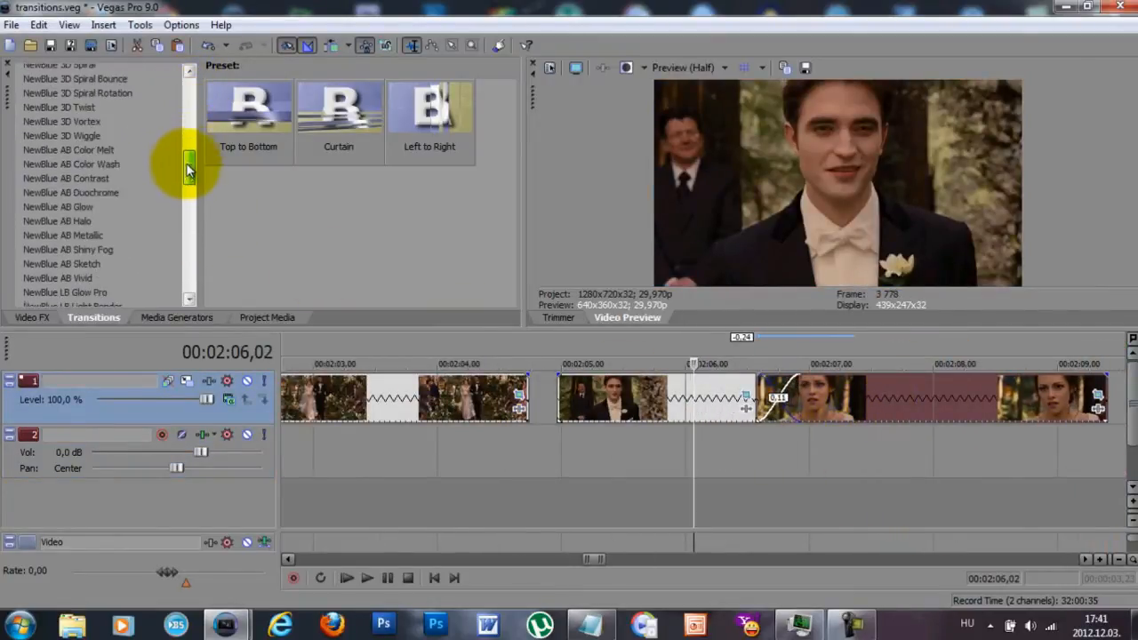
scroll(down, 3)
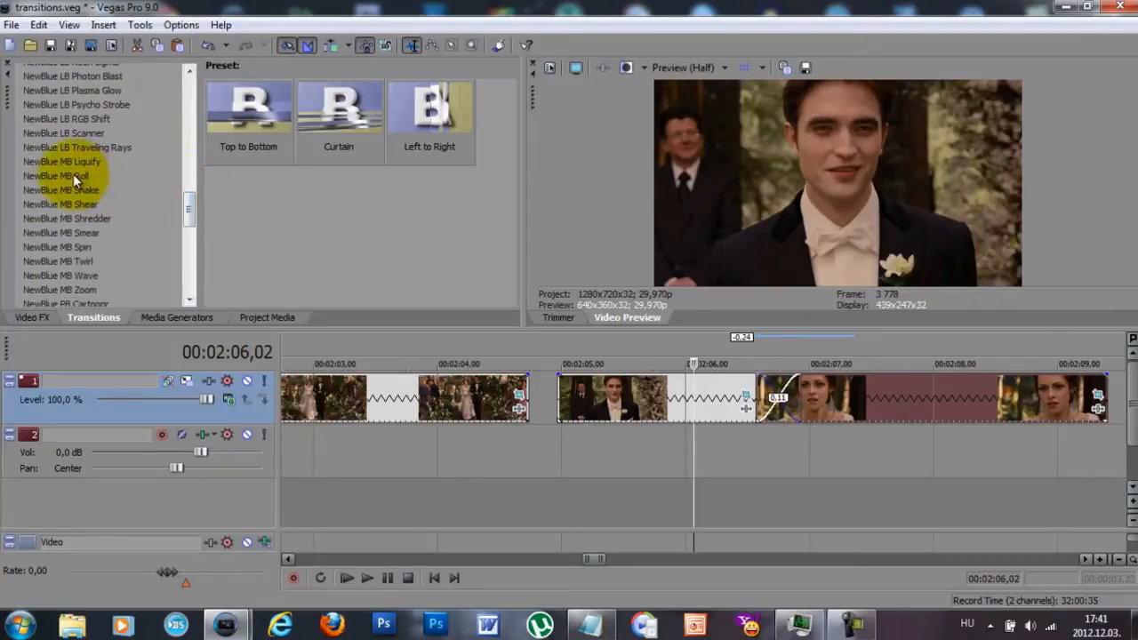
click(49, 159)
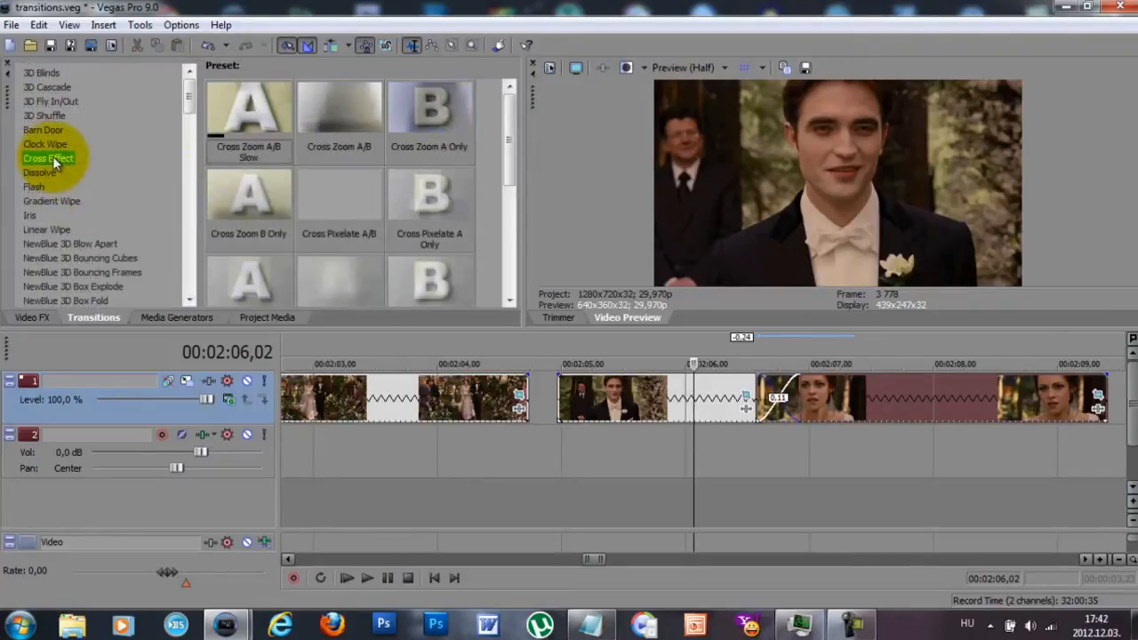
scroll(down, 3)
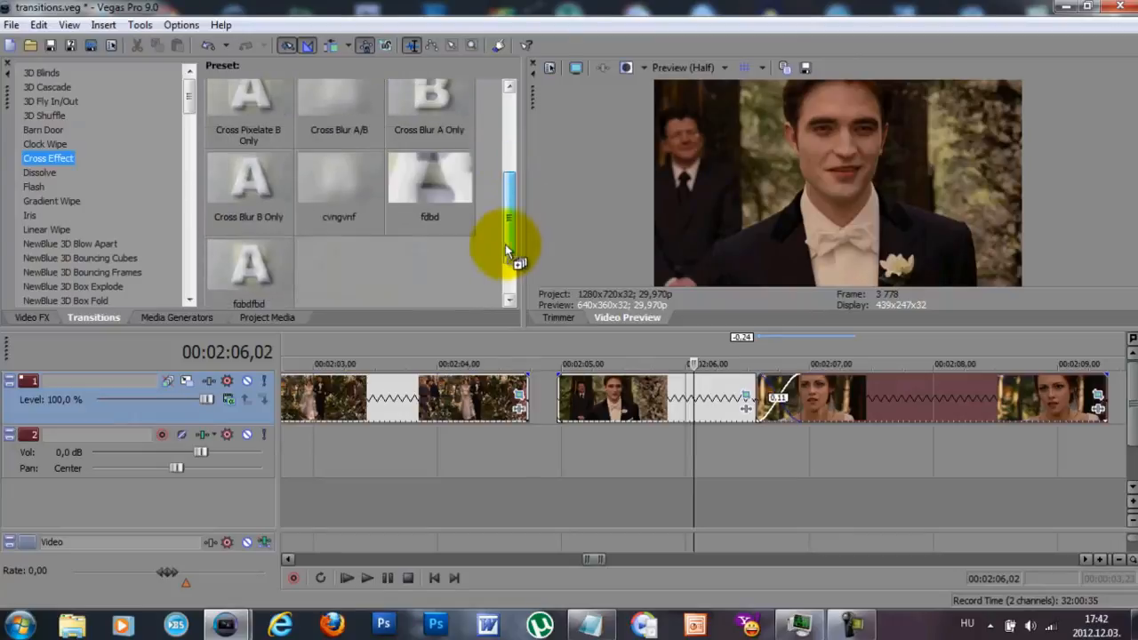
scroll(up, 3)
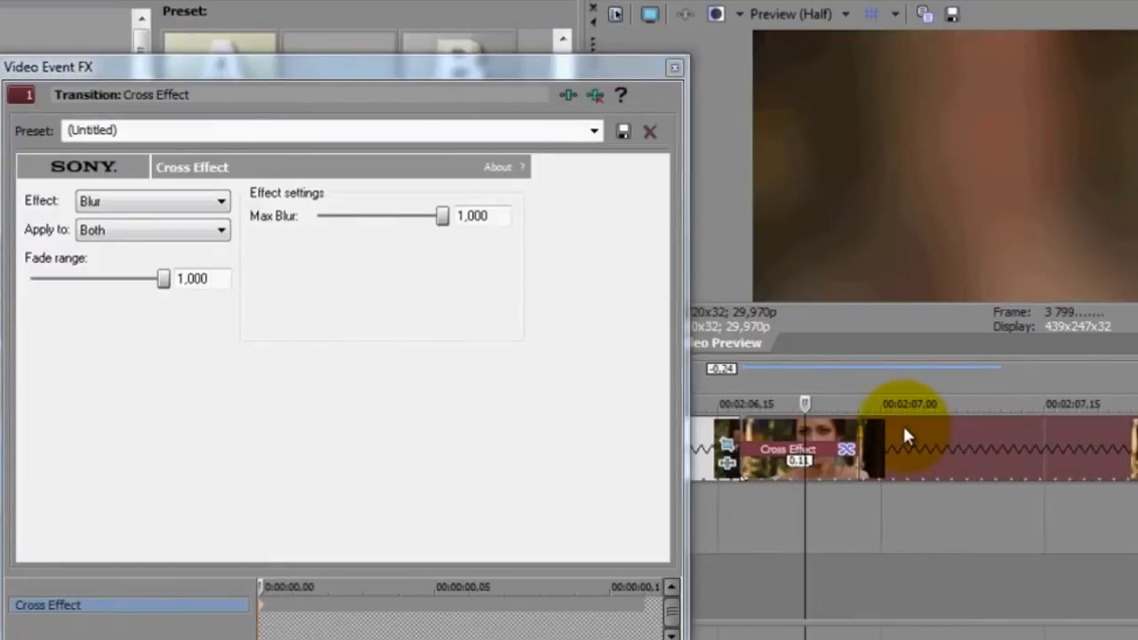
Set Cross Effect Max Blur to 0,177, switch Apply to Source then back to Both, and close.
drag(442, 215, 378, 216)
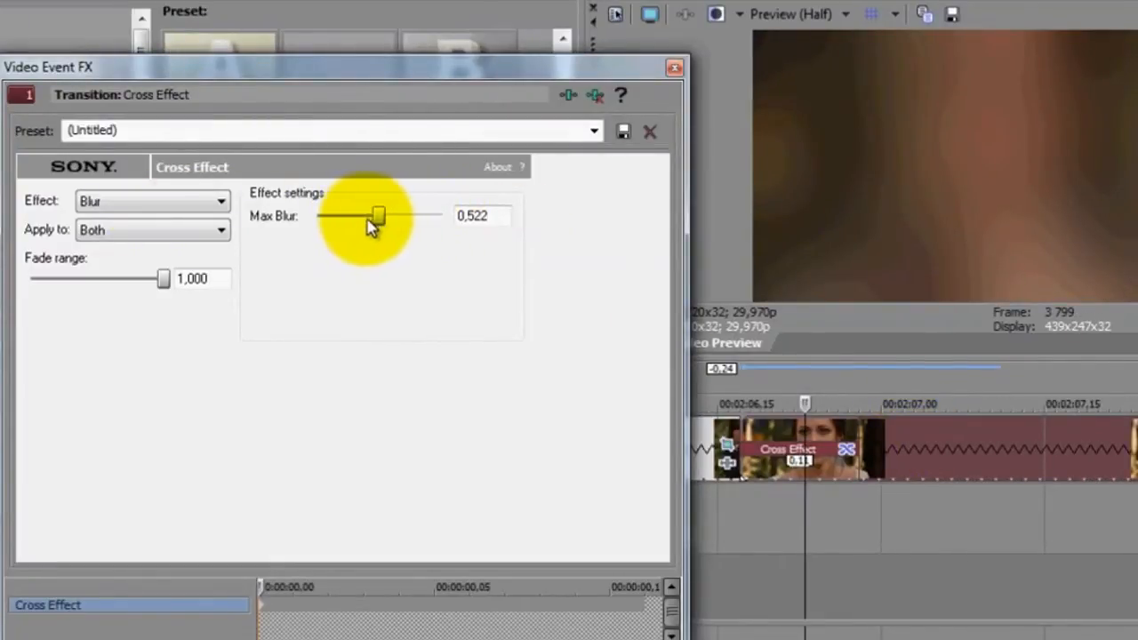
drag(378, 215, 337, 215)
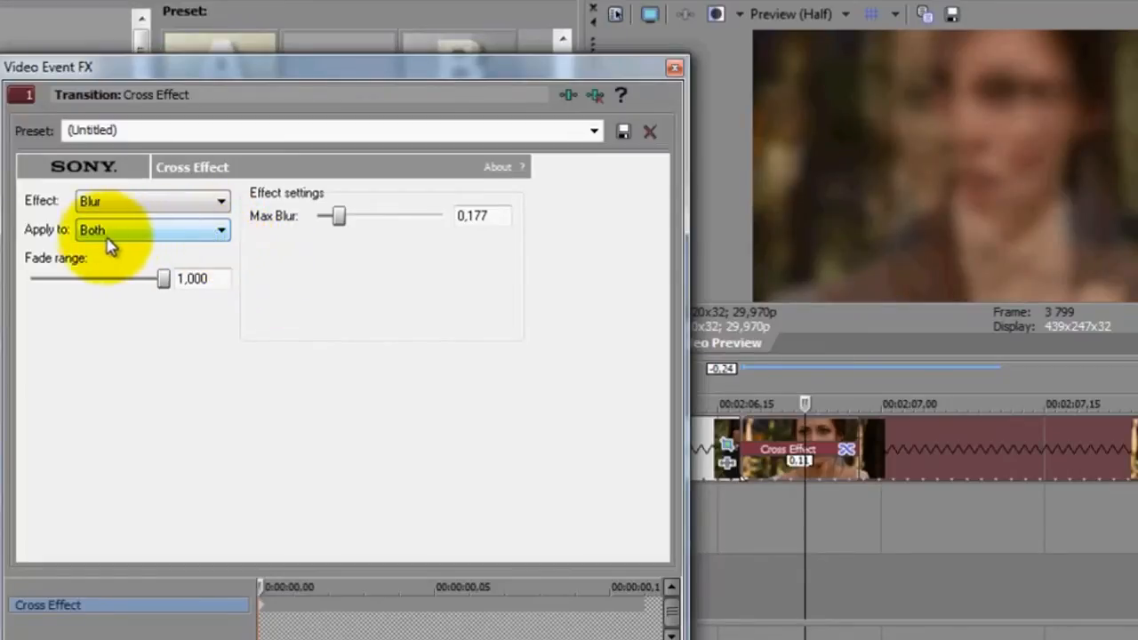
mouse_move(896, 100)
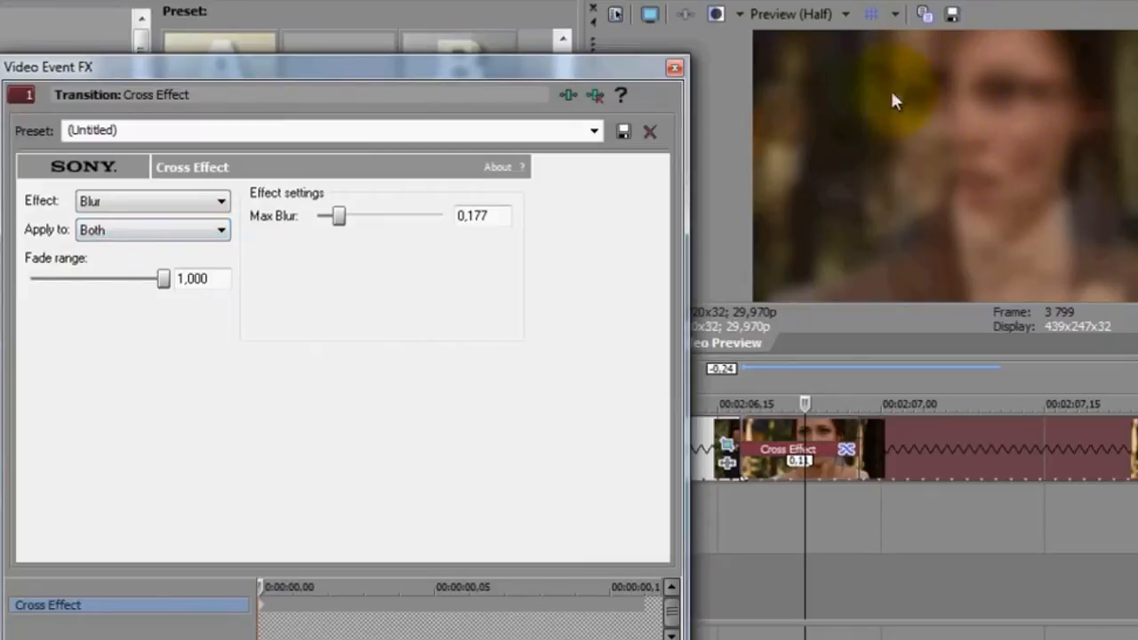
click(220, 230)
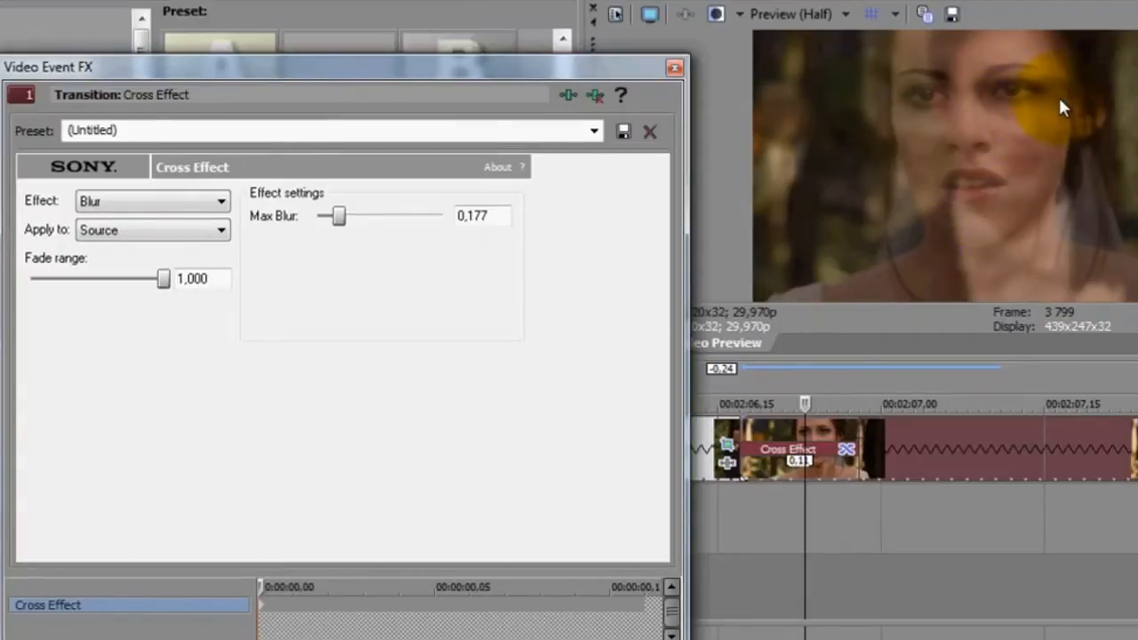
click(221, 229)
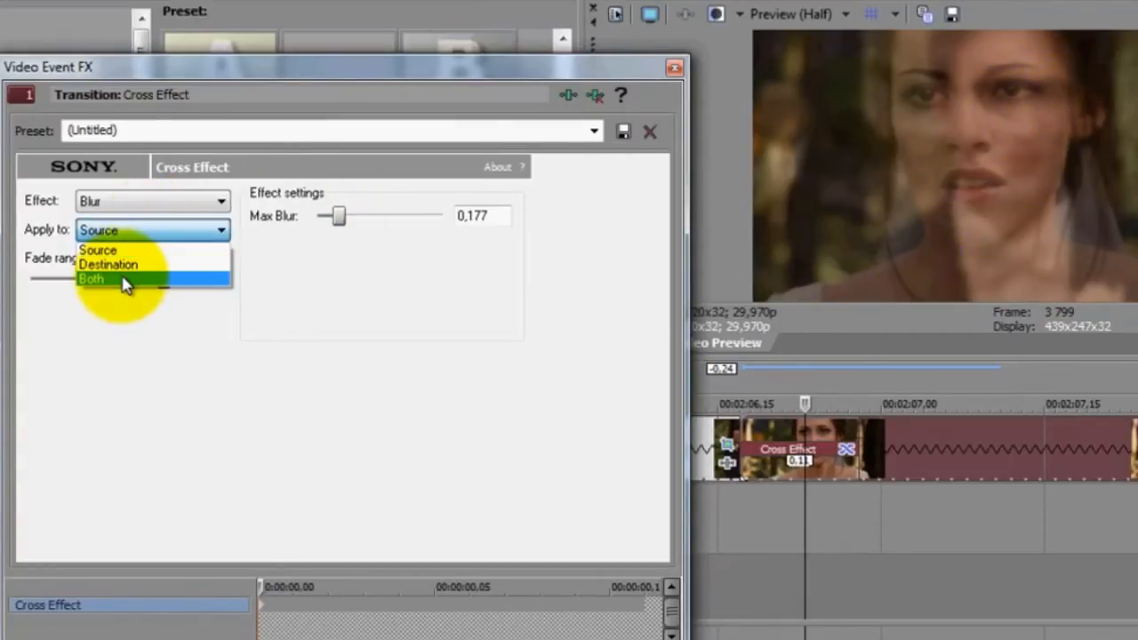
click(91, 279)
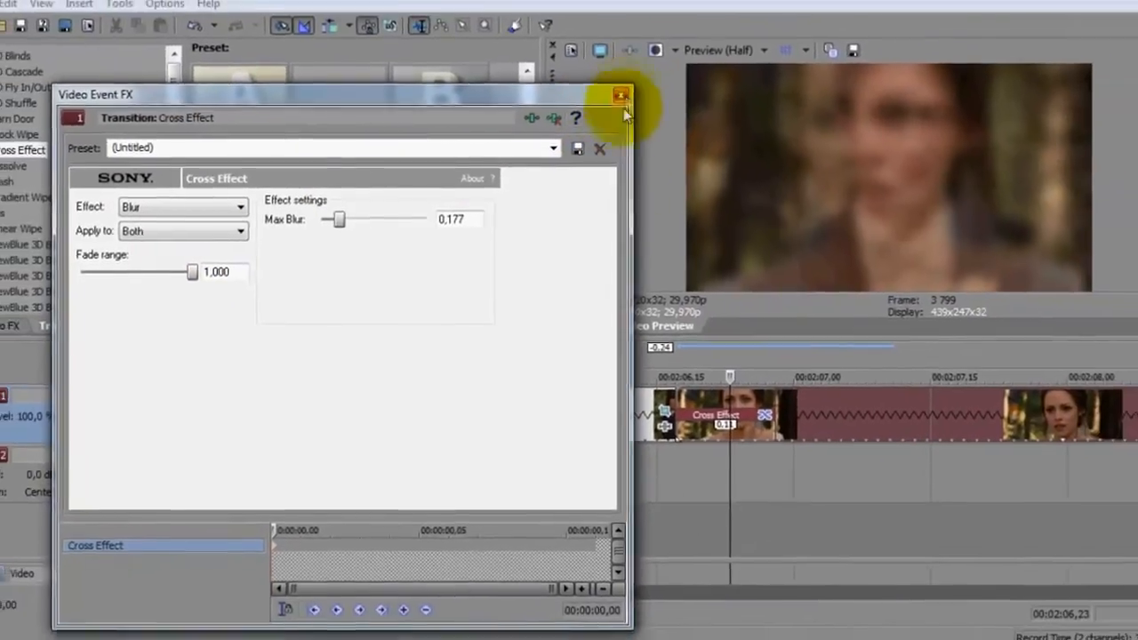
click(621, 95)
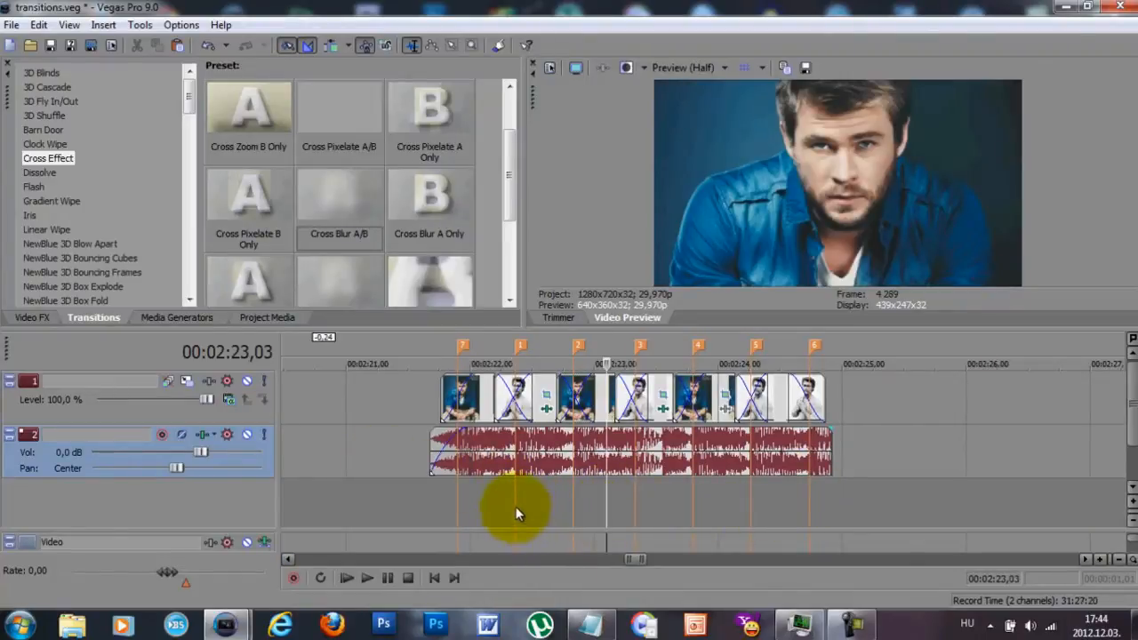
mouse_move(778, 493)
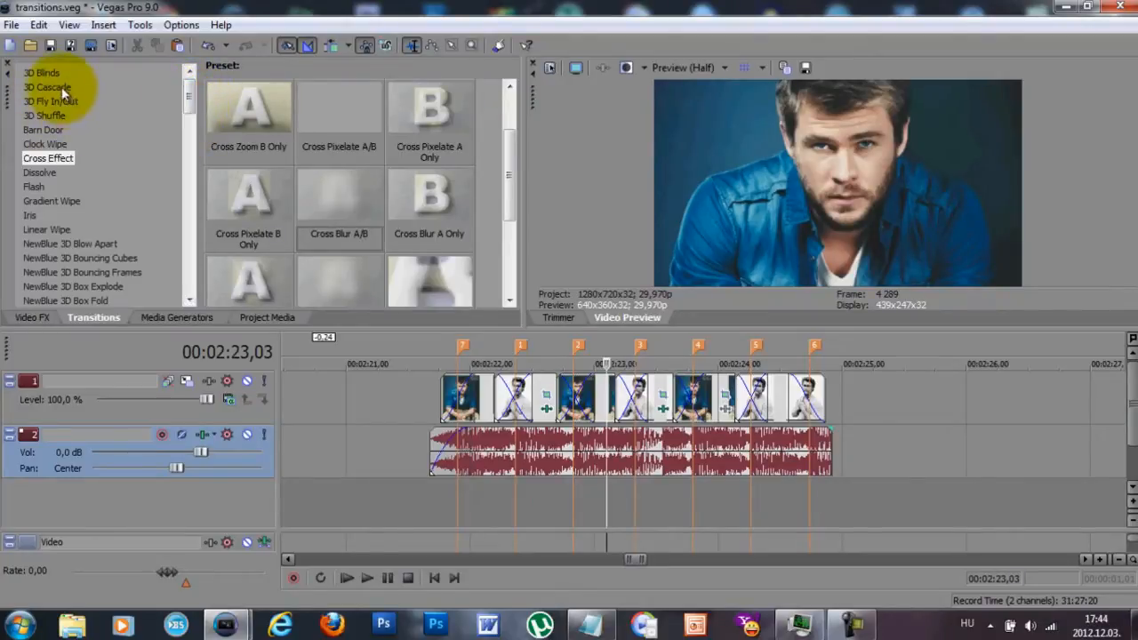
Apply a 3D Blinds preset to the first crossfade and close its settings window.
click(42, 72)
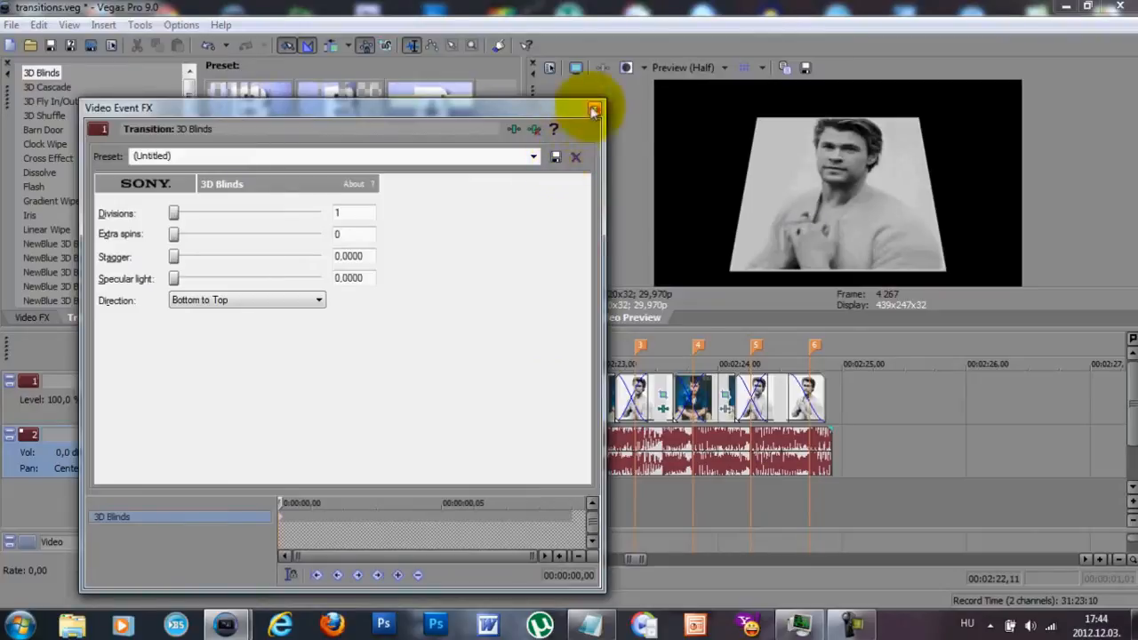
click(593, 108)
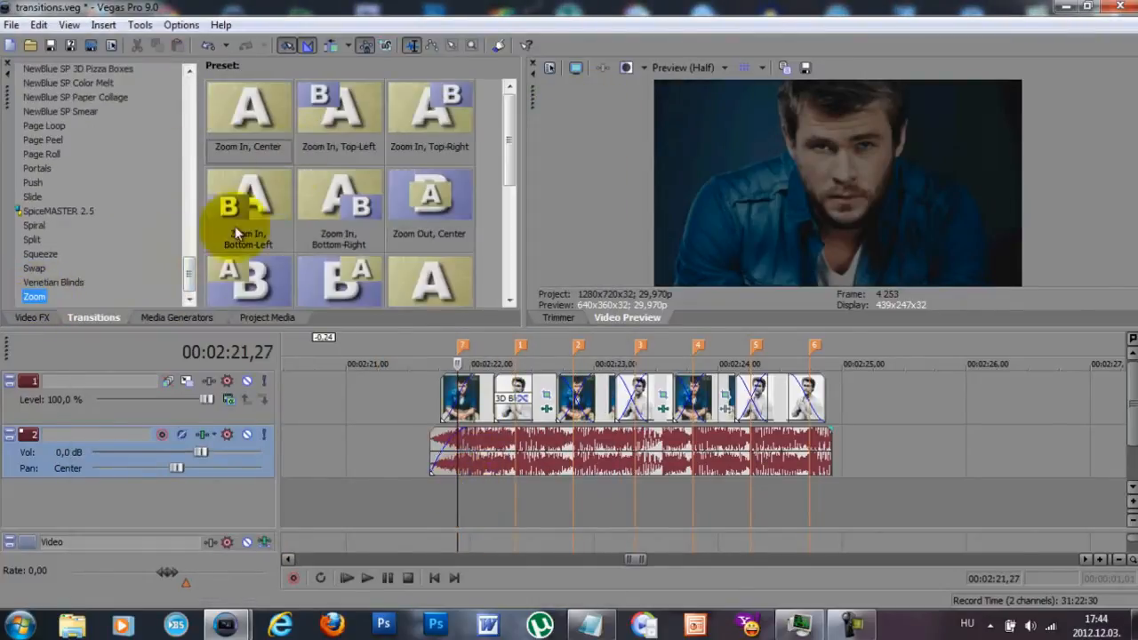
Add a Zoom transition preset to the opening photo crossfade.
click(248, 107)
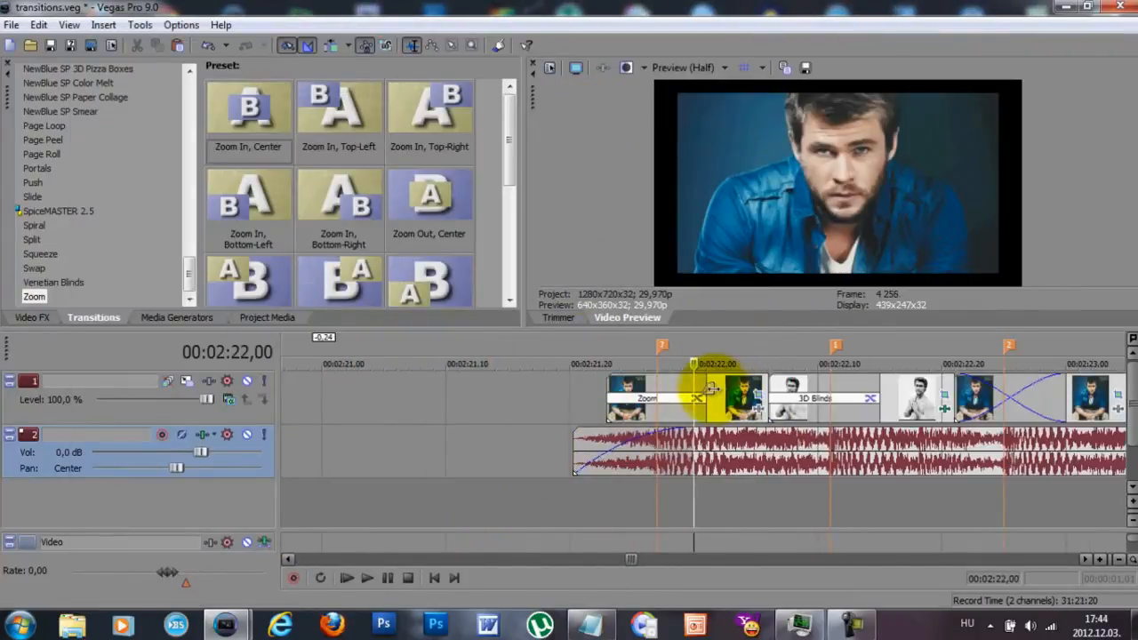
mouse_move(698, 387)
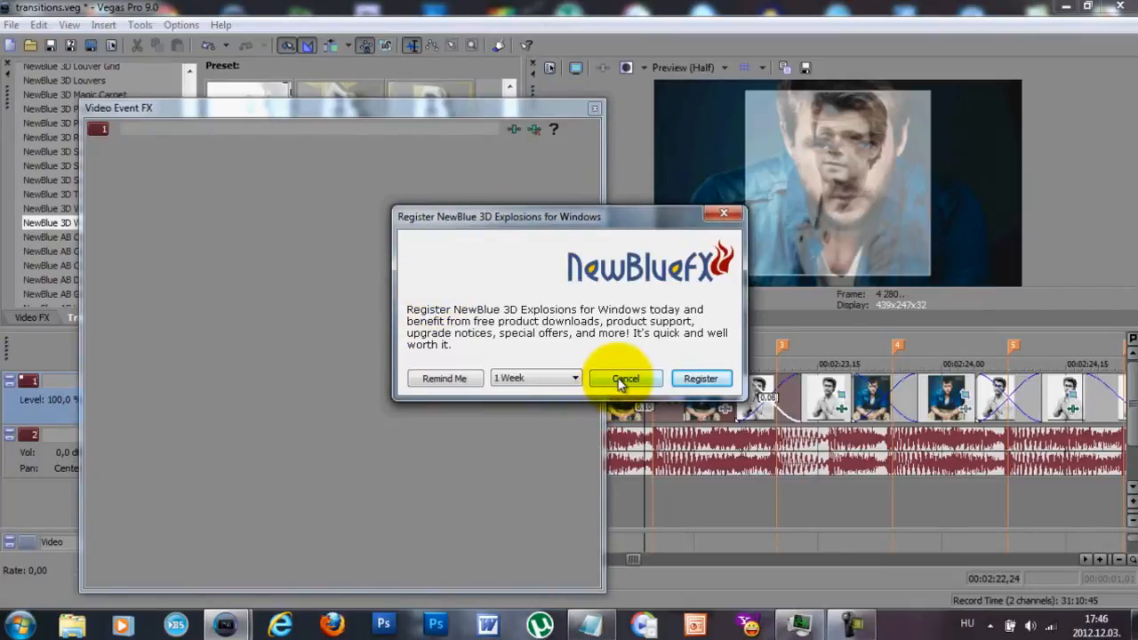
Dismiss the NewBlue registration prompt and drop NewBlue MB Roll on the marker 3 crossfade.
click(626, 378)
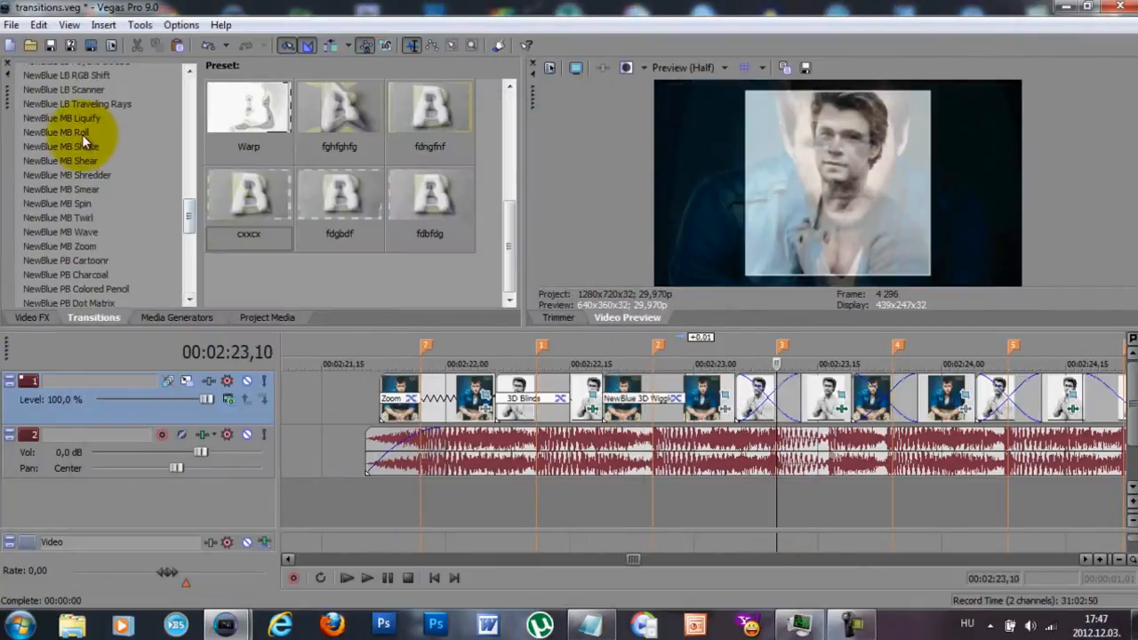
click(55, 132)
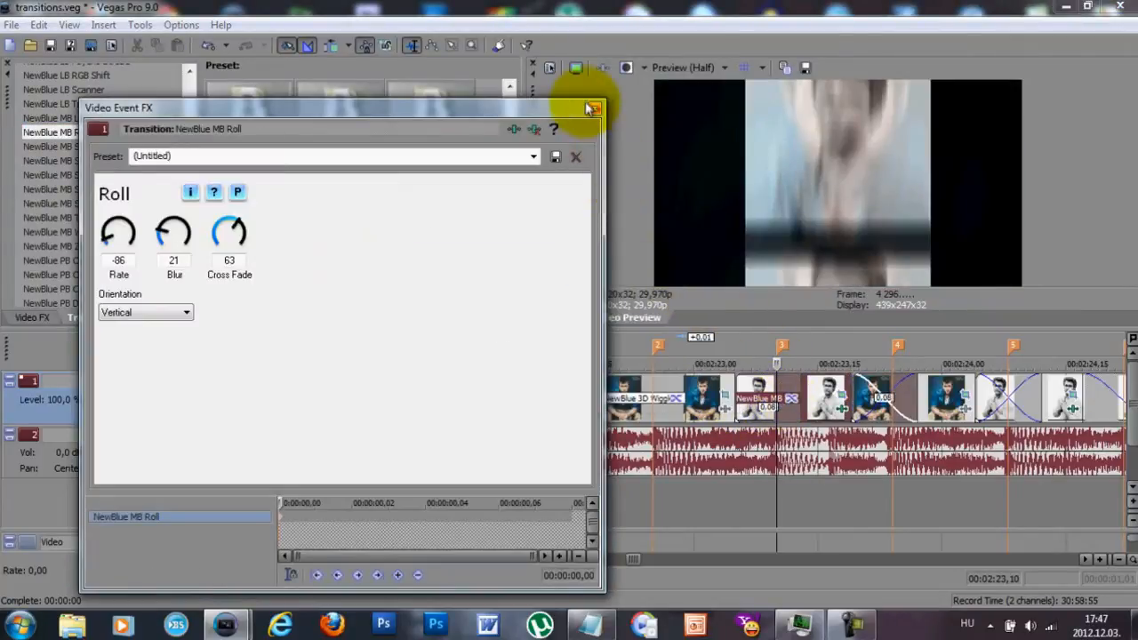
click(592, 107)
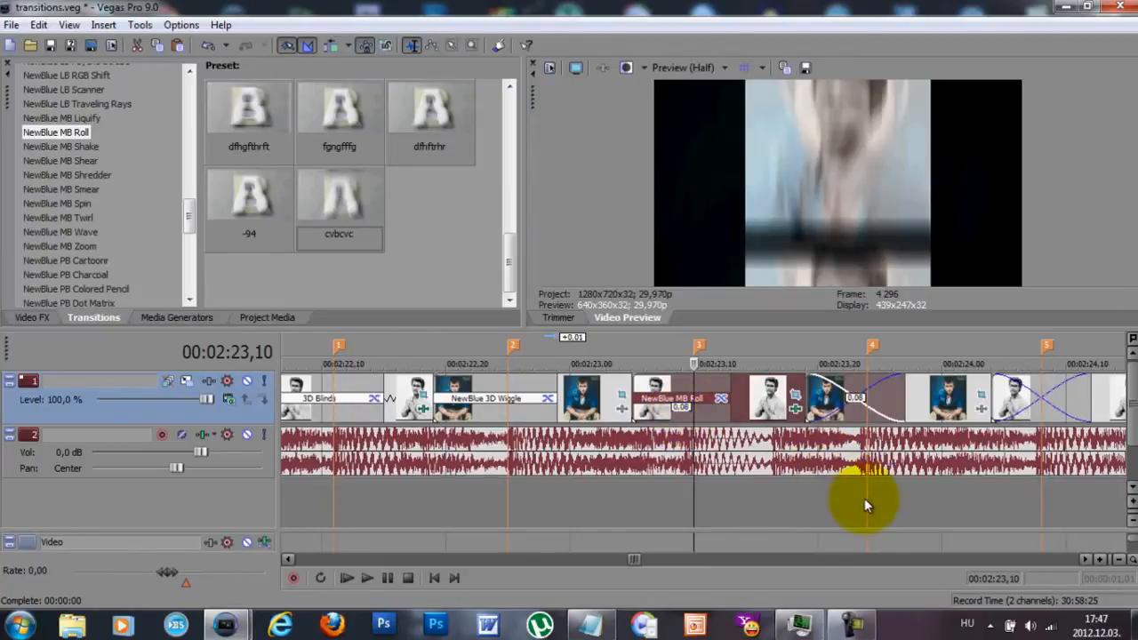
click(60, 146)
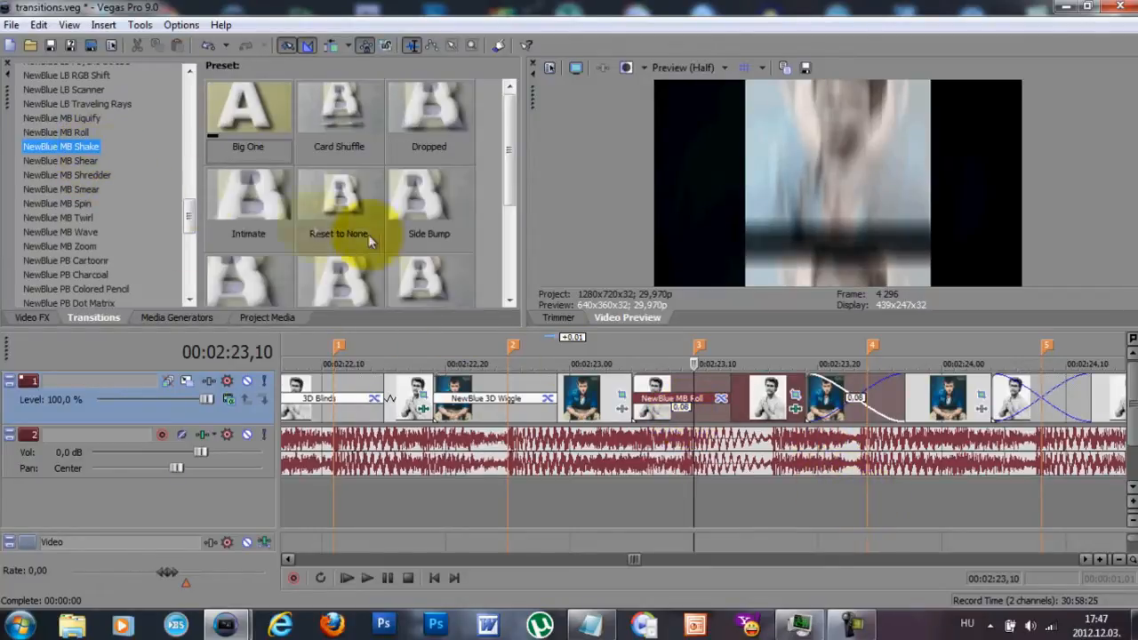
Apply a saved preset to the NewBlue MB Shake transition.
scroll(down, 3)
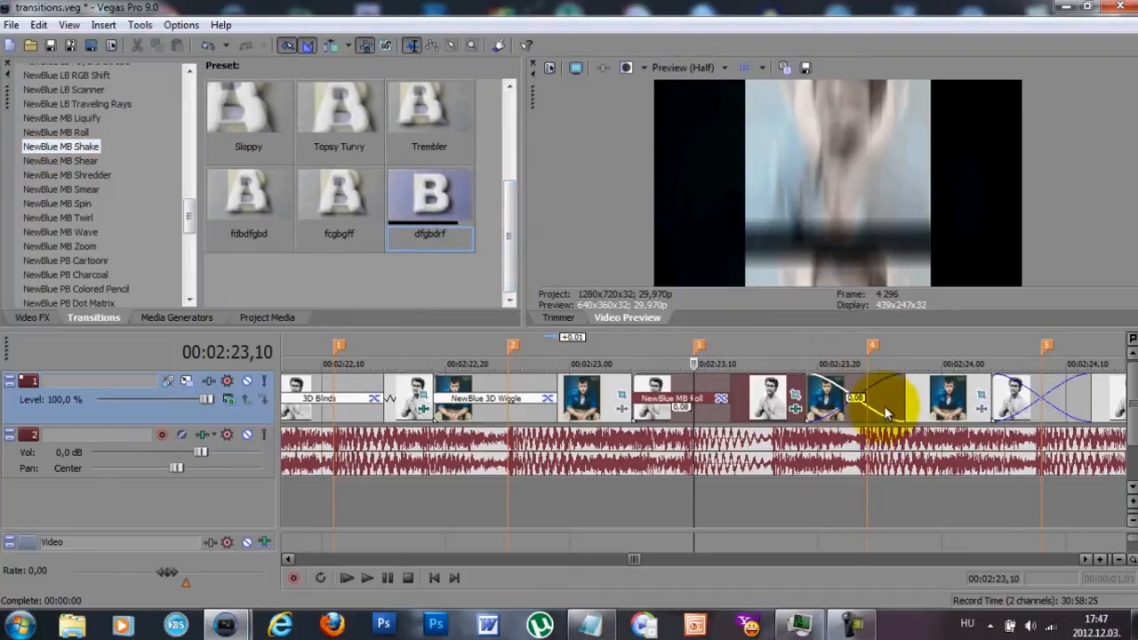
double_click(885, 398)
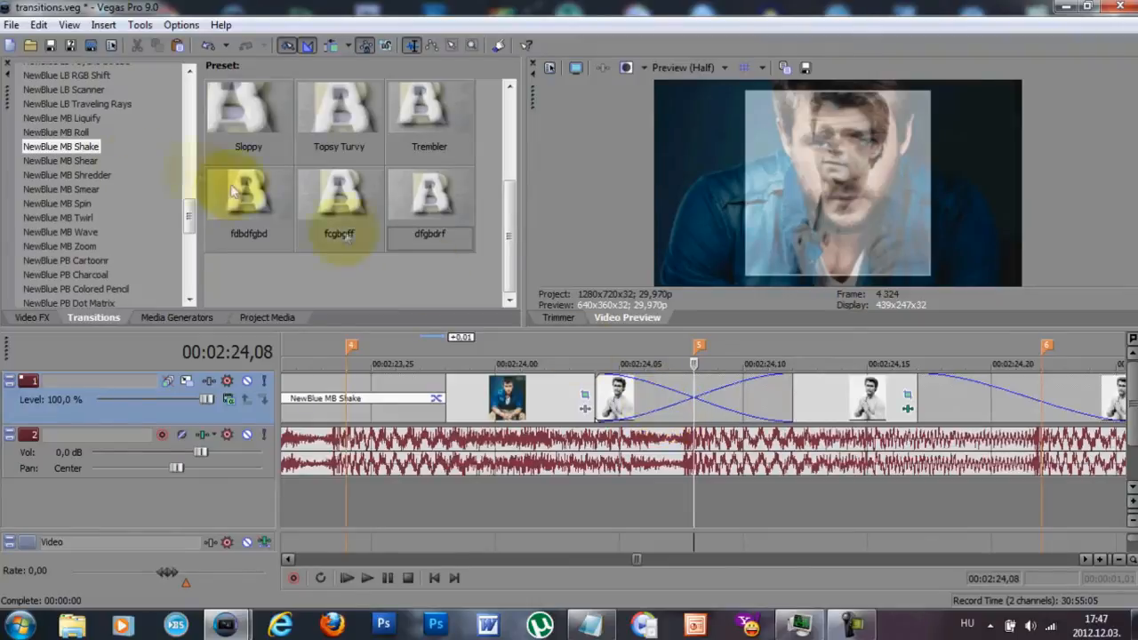
click(60, 246)
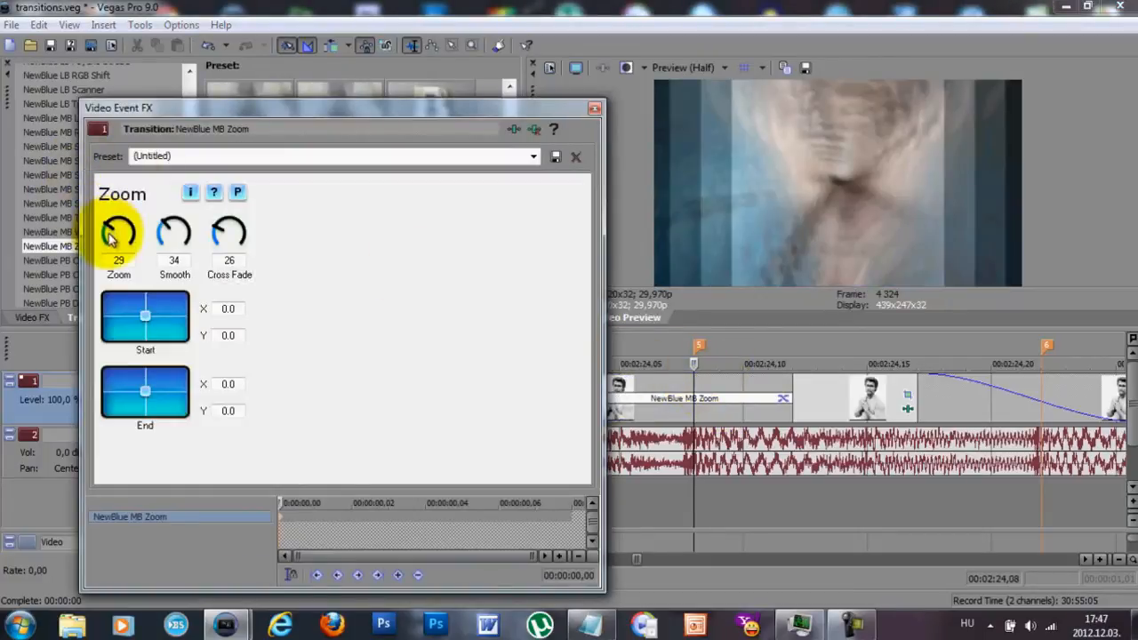
Lower the MB Zoom transition's zoom strength to 11 and close its settings.
drag(118, 233, 118, 258)
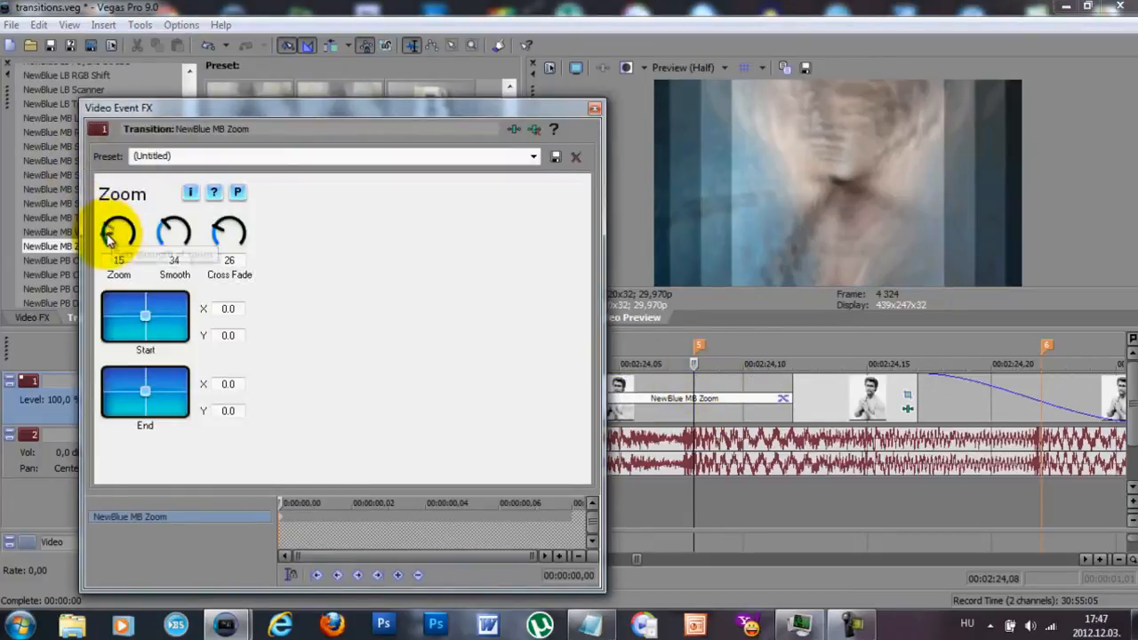
drag(119, 233, 114, 240)
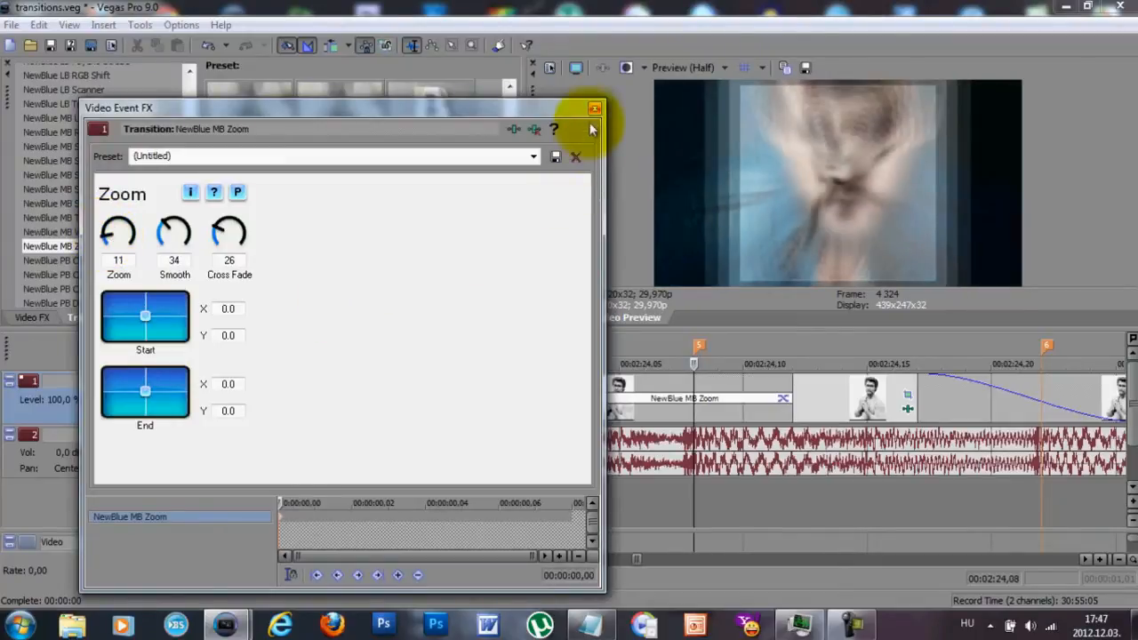
click(594, 109)
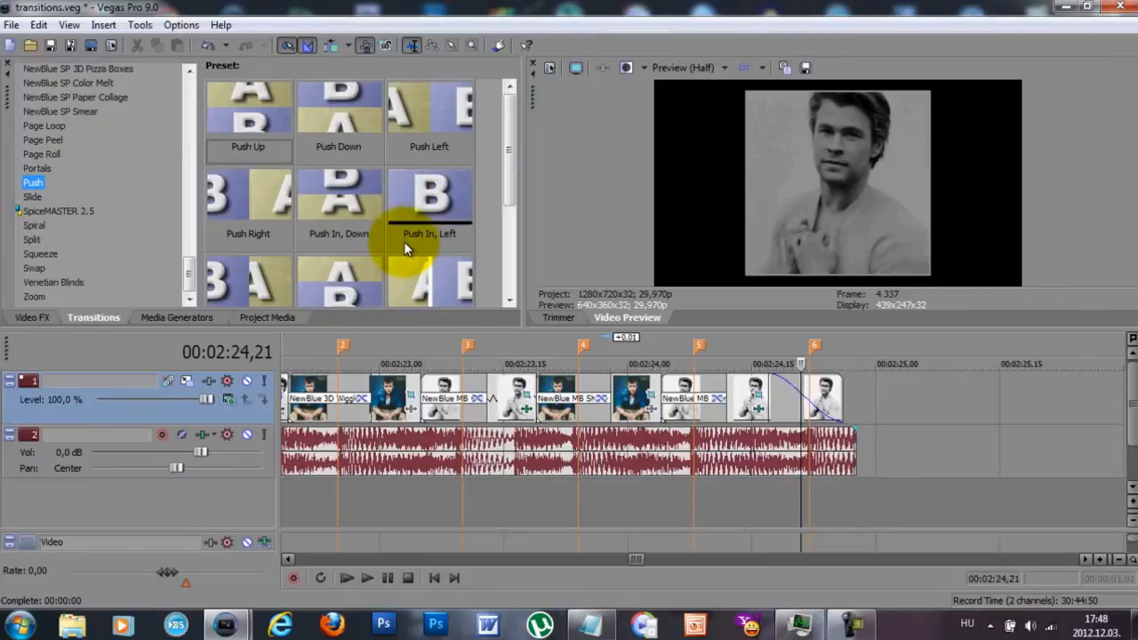
Select the MB Spin transition before the last clip and show its Background choices.
click(40, 254)
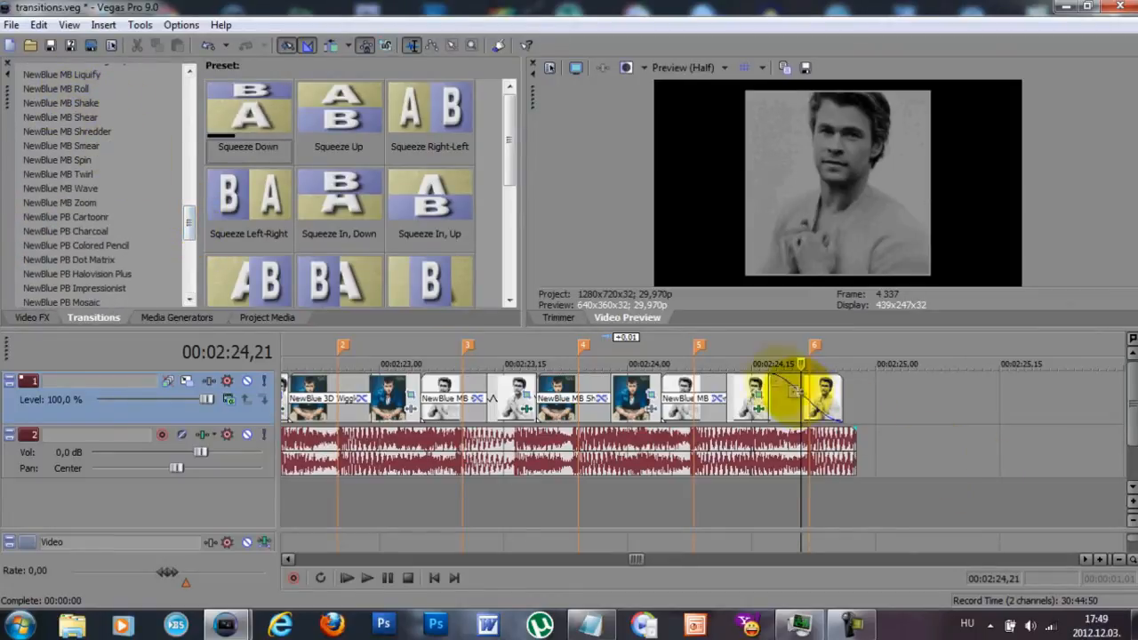
click(57, 159)
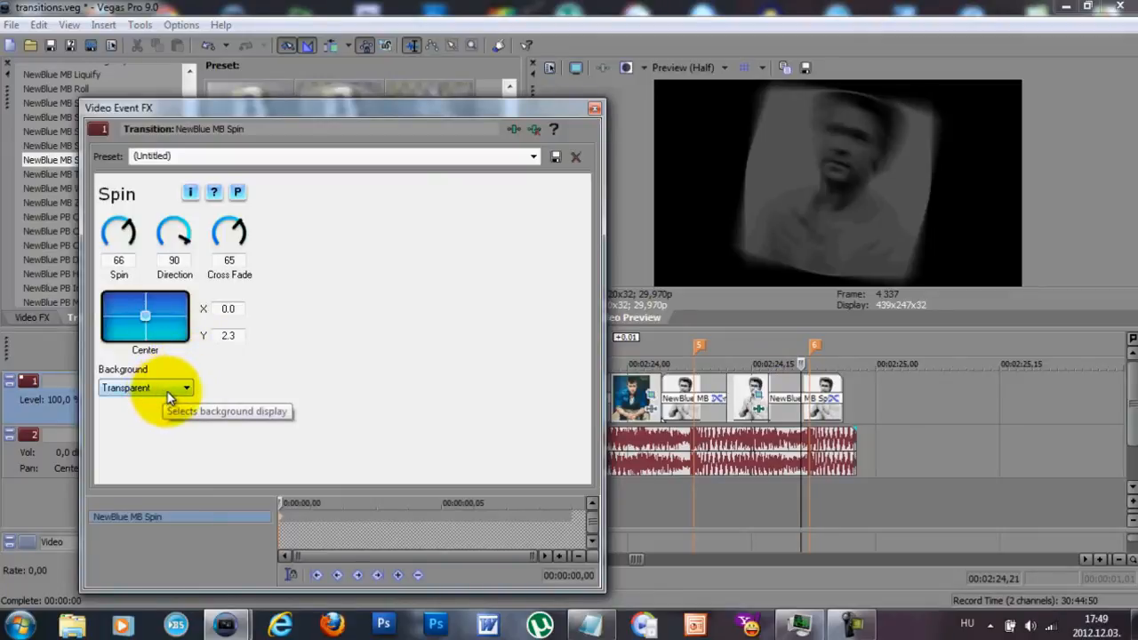
click(145, 388)
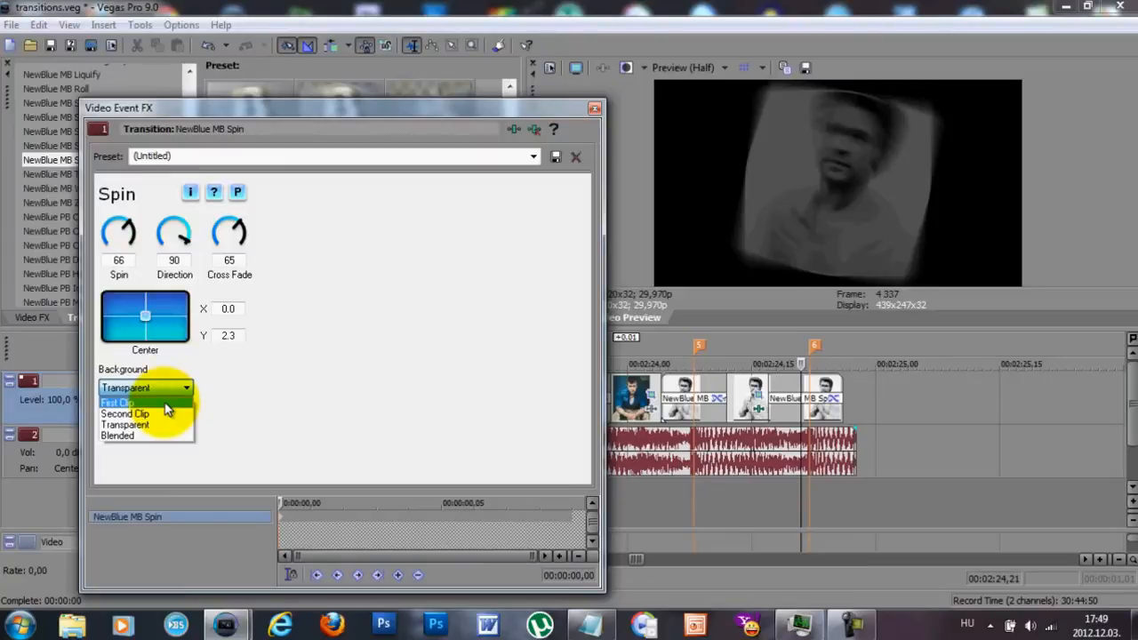
mouse_move(163, 436)
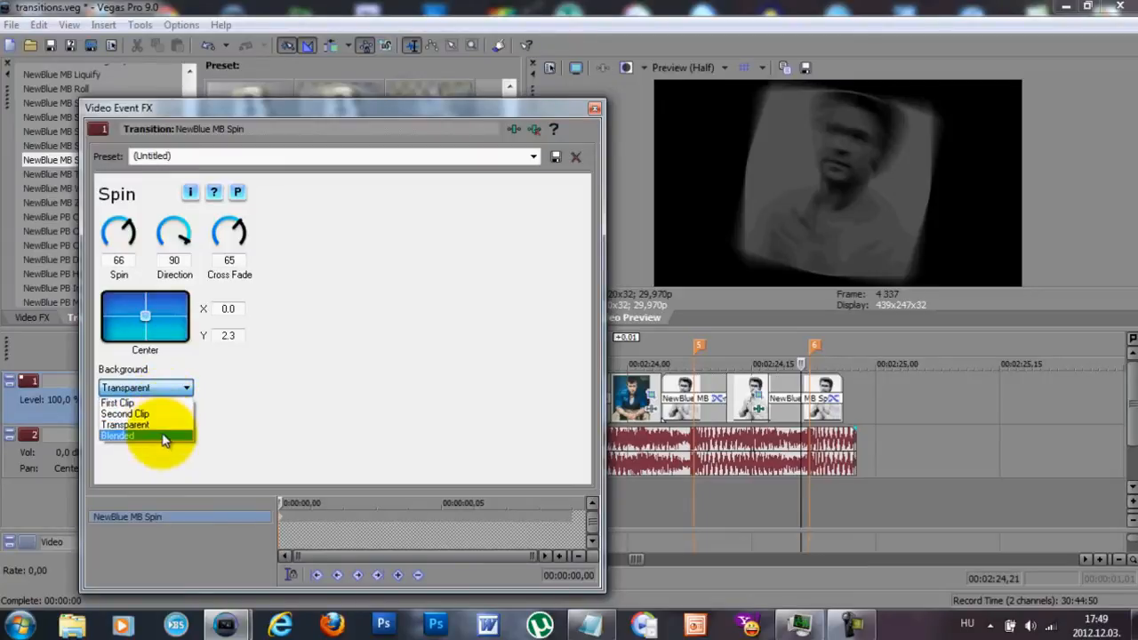
mouse_move(143, 426)
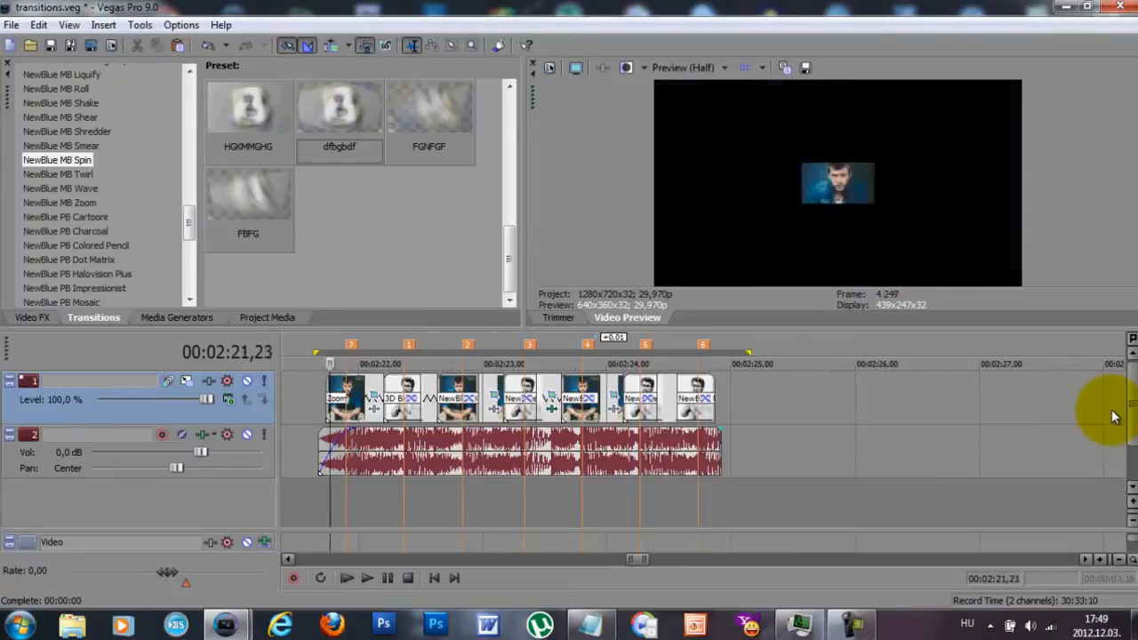
Load trans2.veg from the File > Open dialog.
click(586, 363)
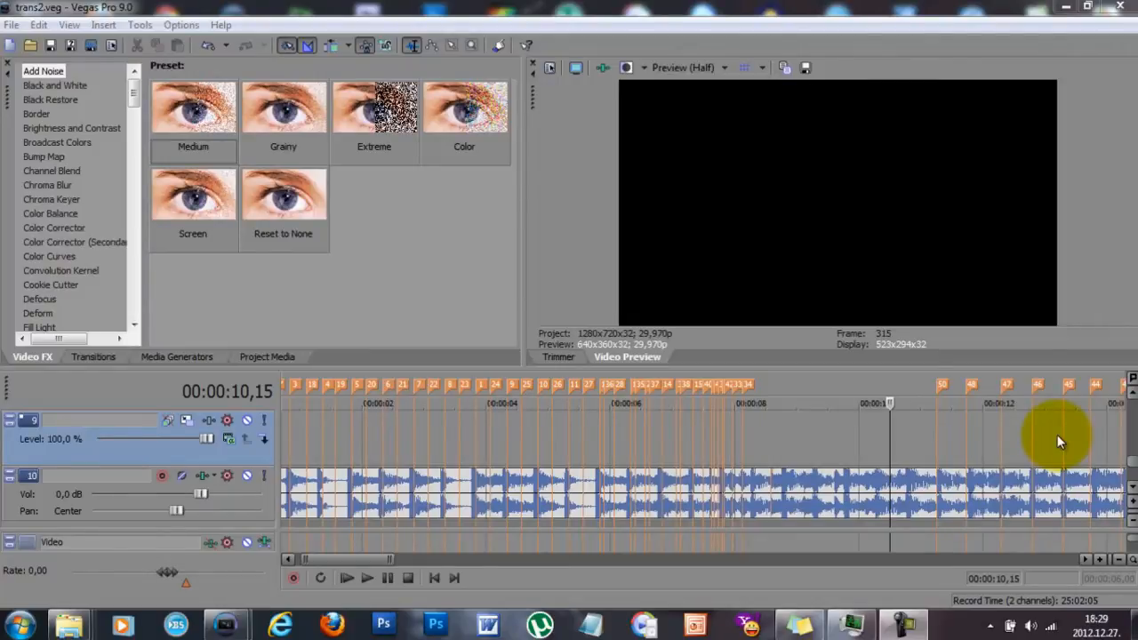
mouse_move(761, 285)
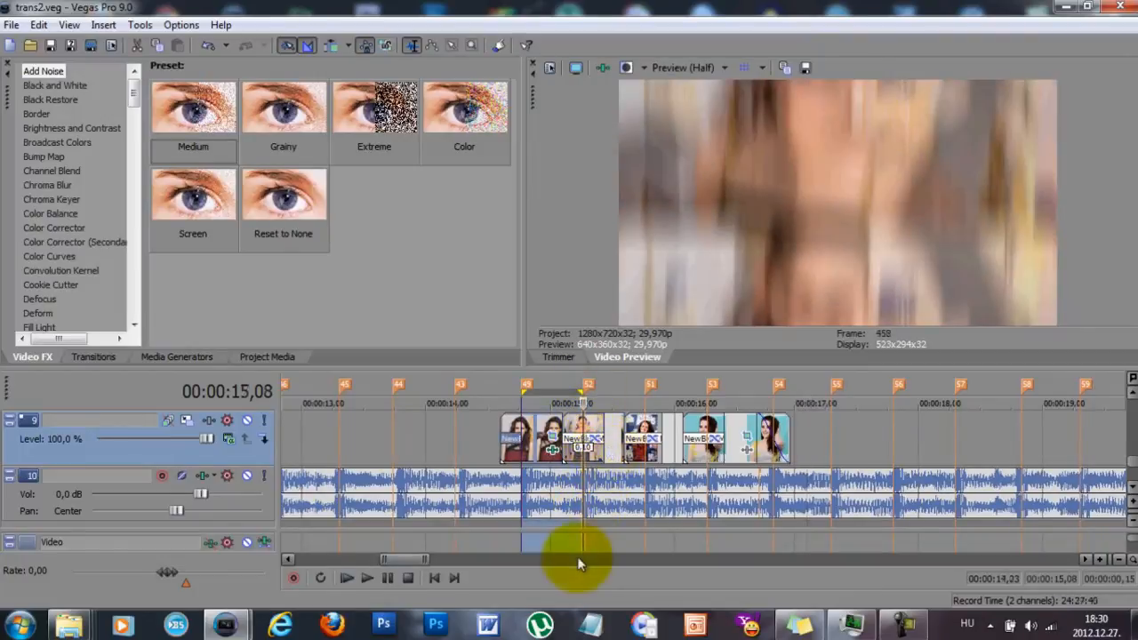
Select the time span covering the first NewBlue transitions near markers 49–54.
drag(582, 547, 525, 547)
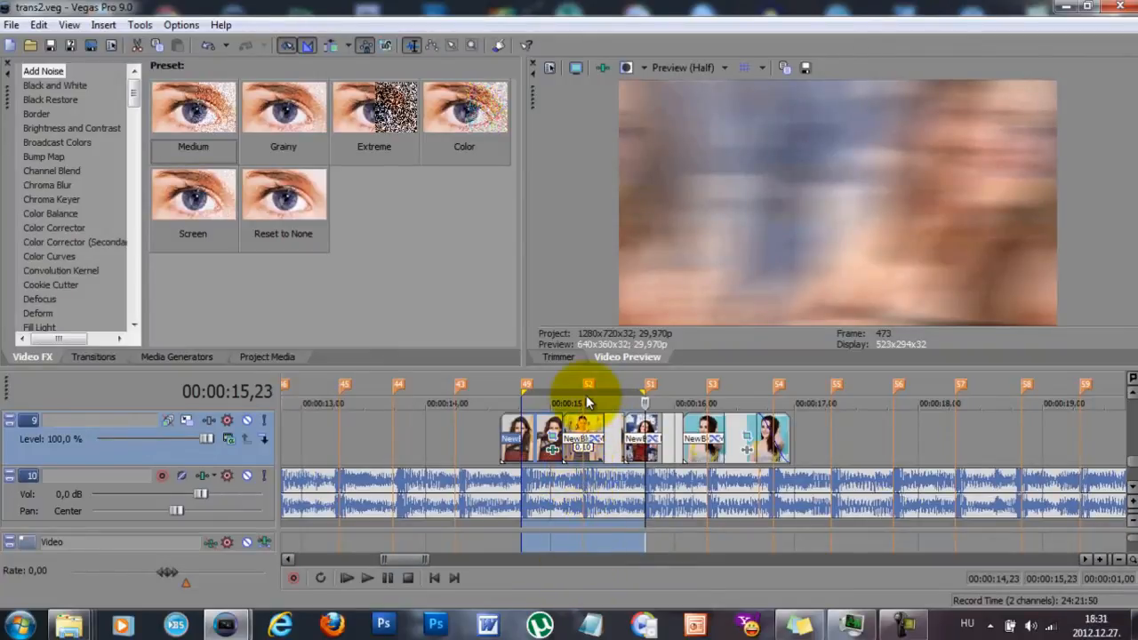
mouse_move(831, 425)
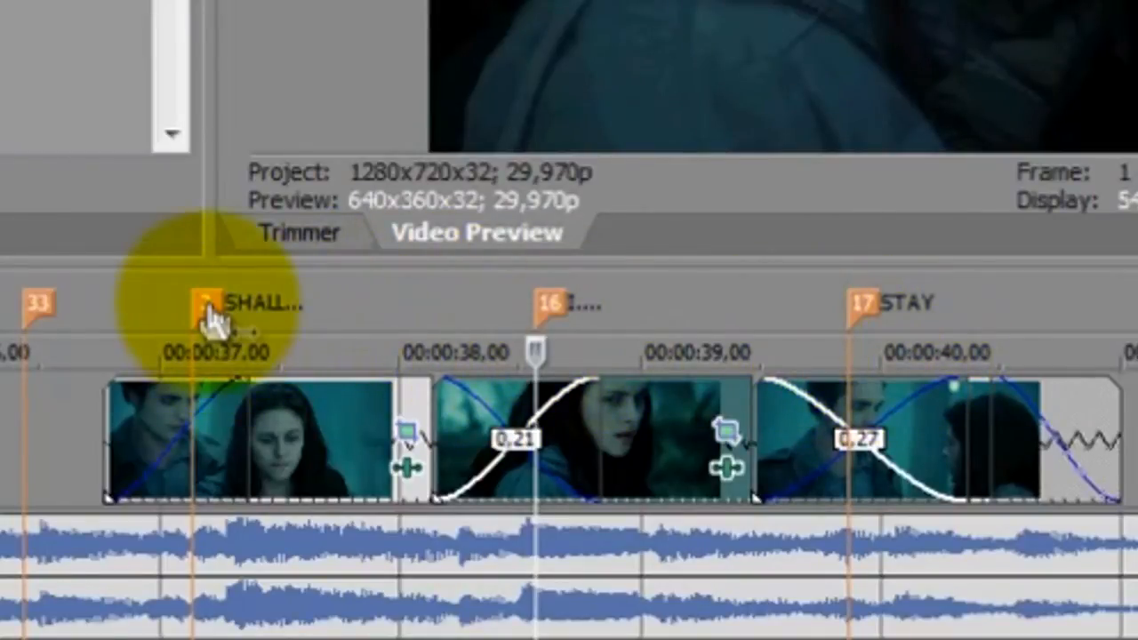
mouse_move(44, 320)
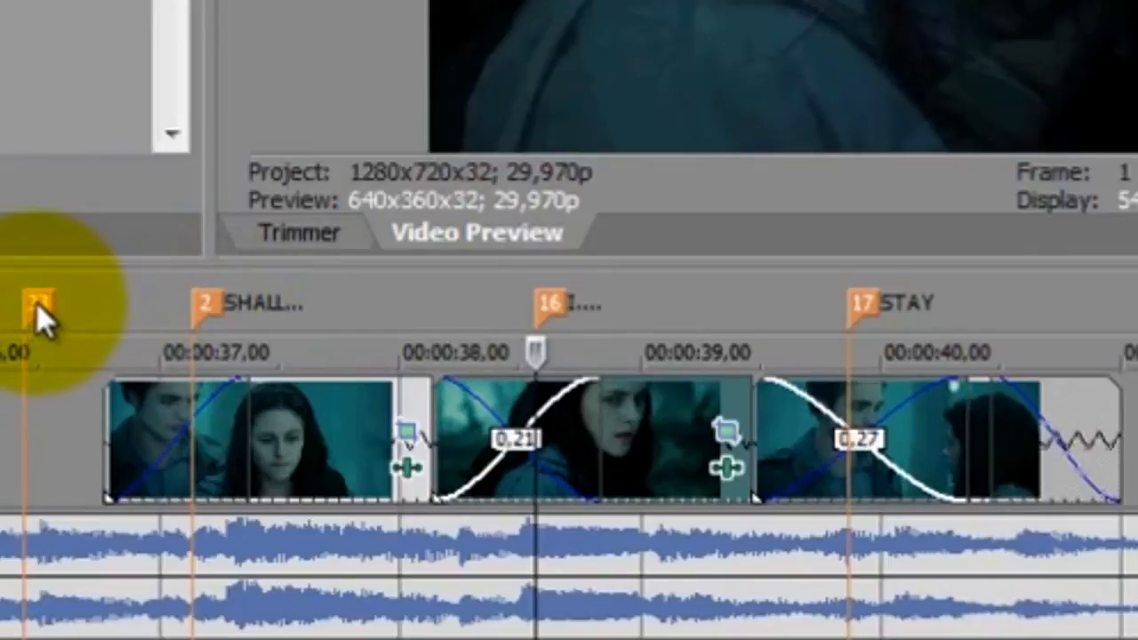
Start renaming beat marker 33 from its right-click menu.
right_click(35, 298)
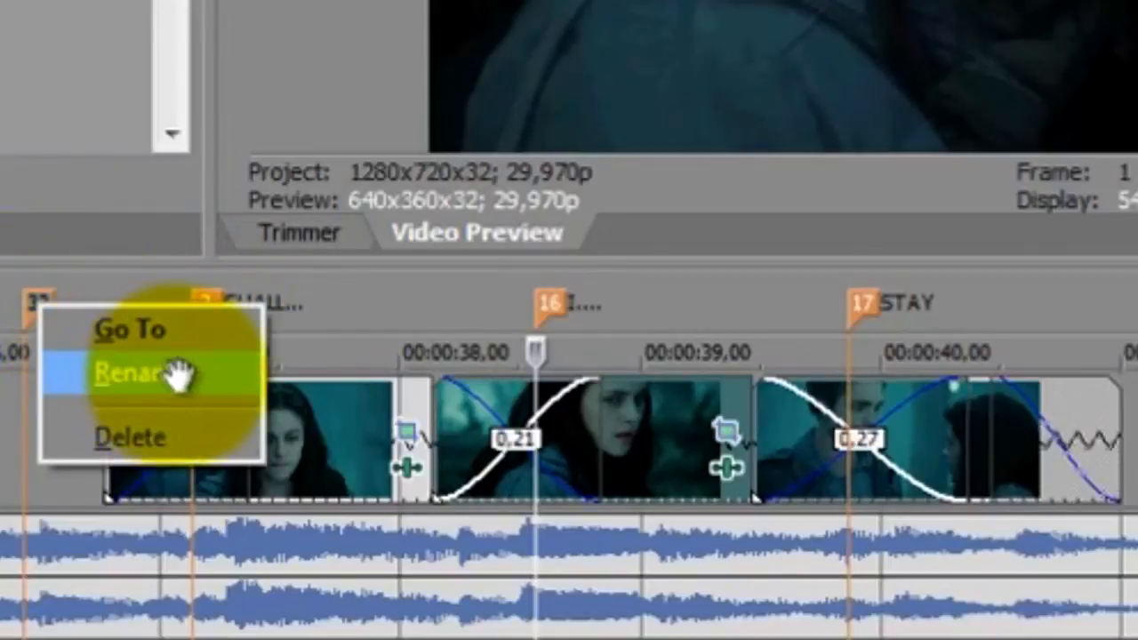
click(134, 369)
text(something)
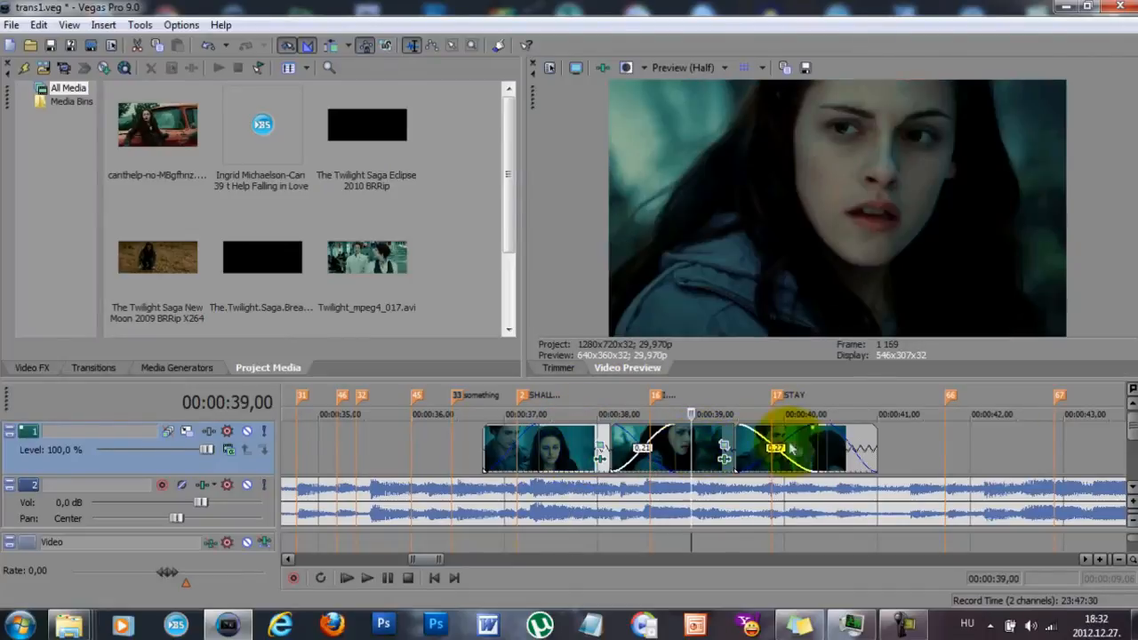
click(667, 414)
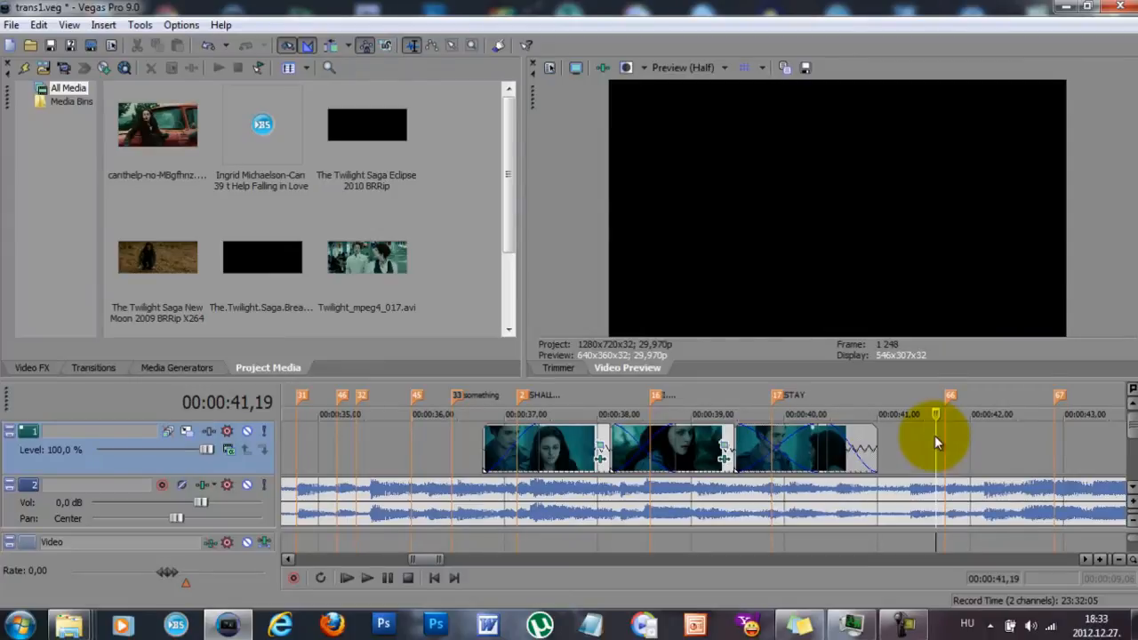
mouse_move(898, 495)
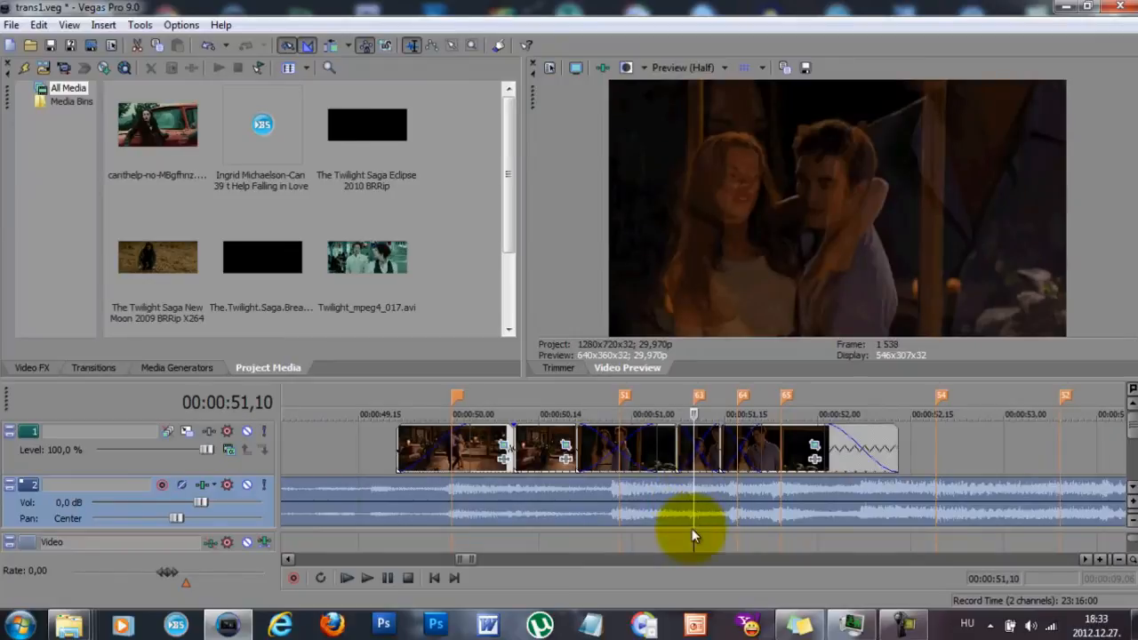
mouse_move(386, 449)
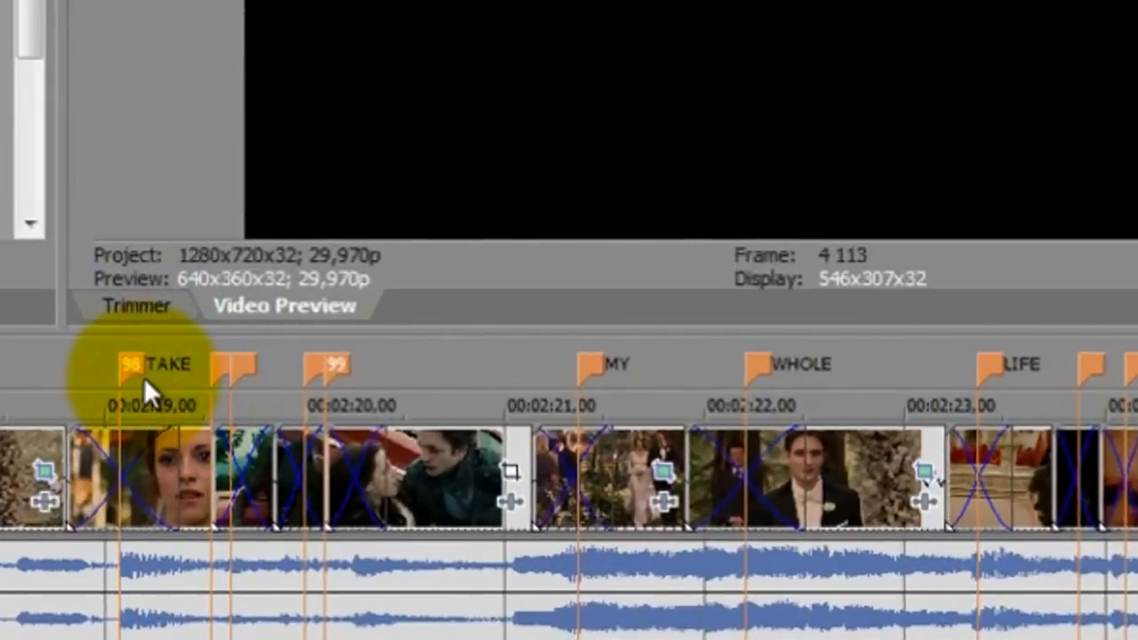
mouse_move(818, 382)
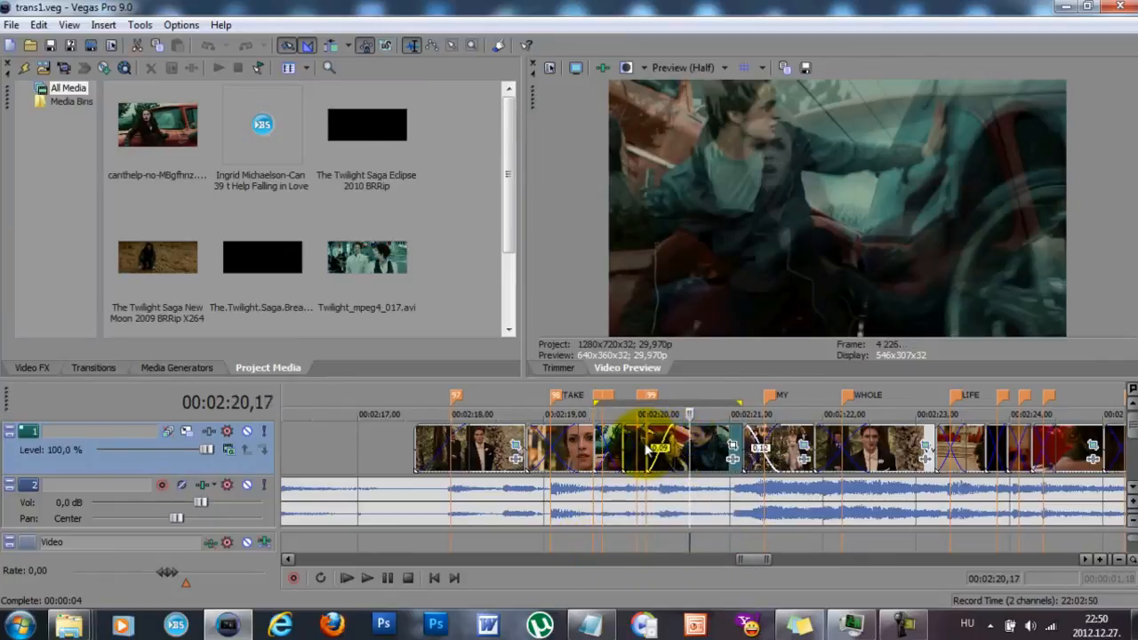
Select the short clip just after the TAKE marker.
click(592, 450)
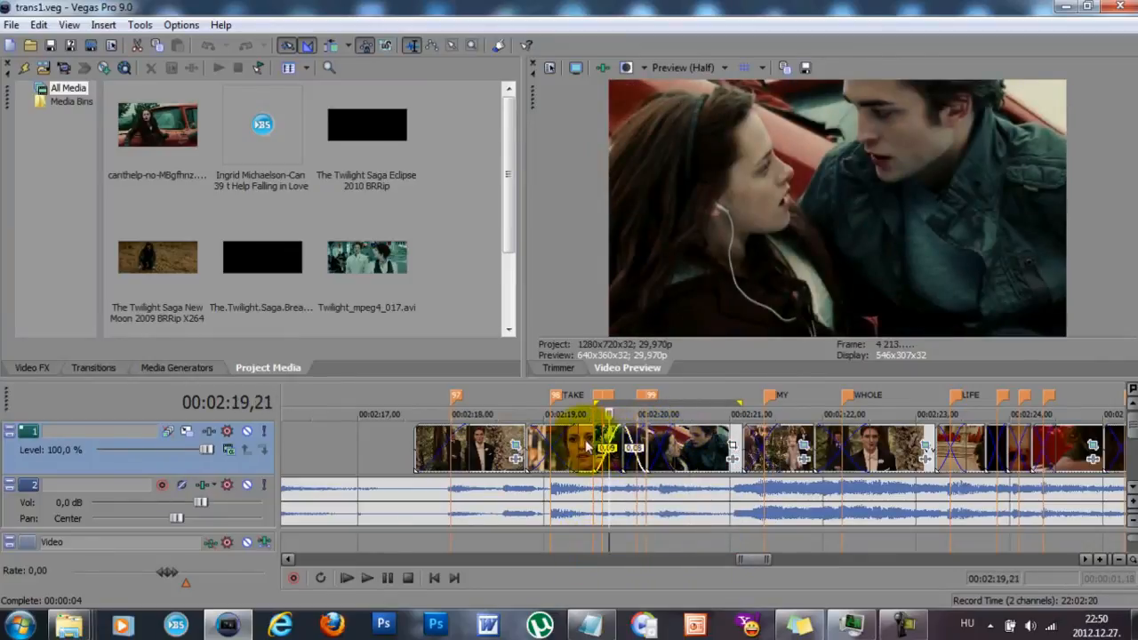